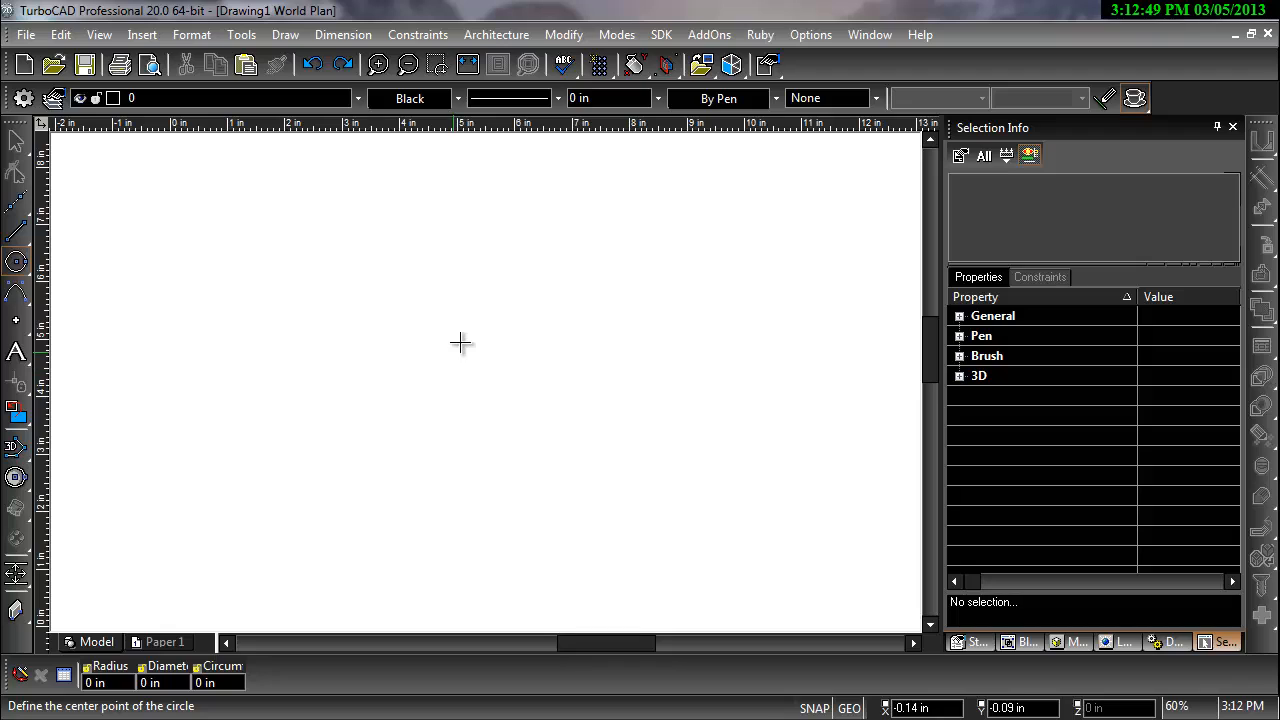
mouse_move(404, 352)
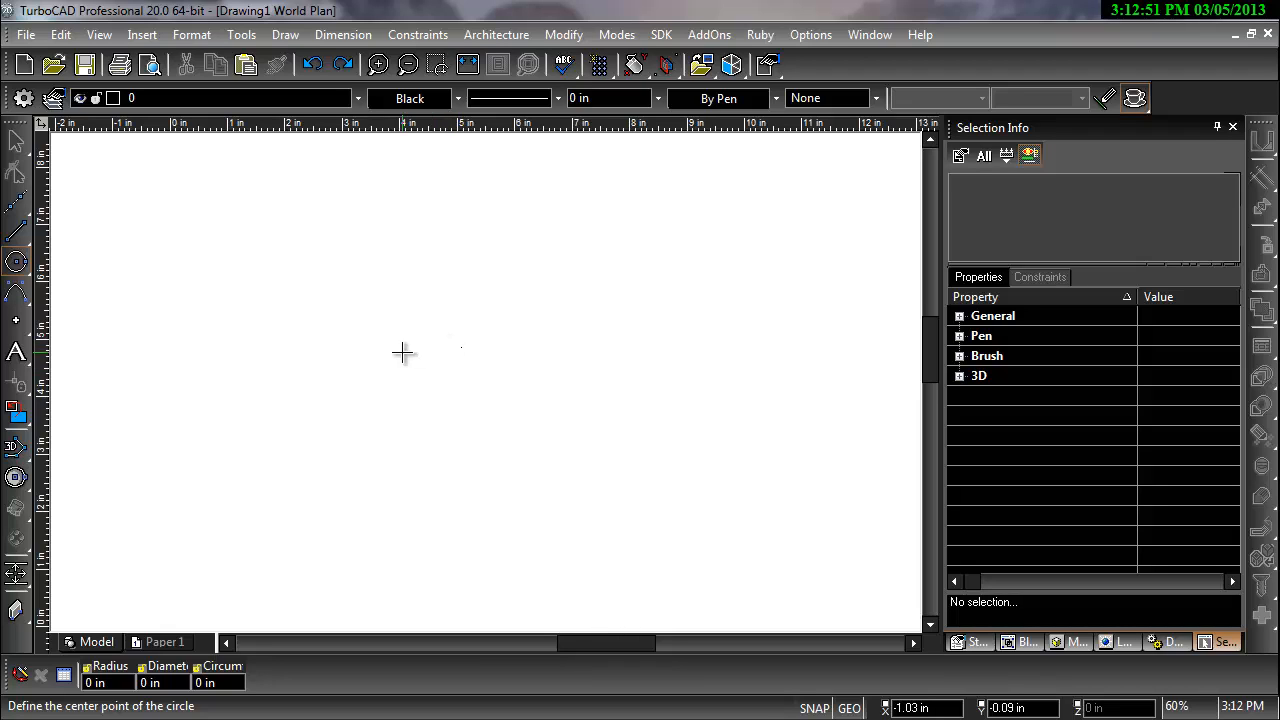
mouse_move(324, 408)
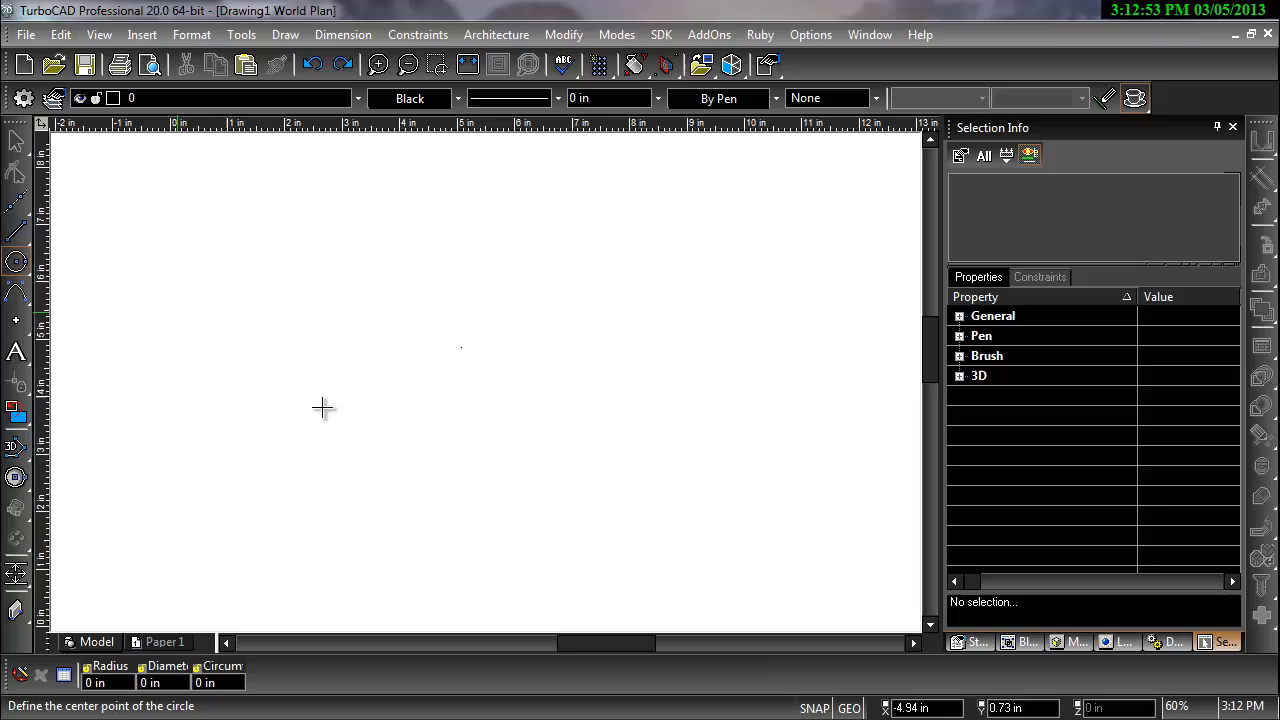
mouse_move(458, 378)
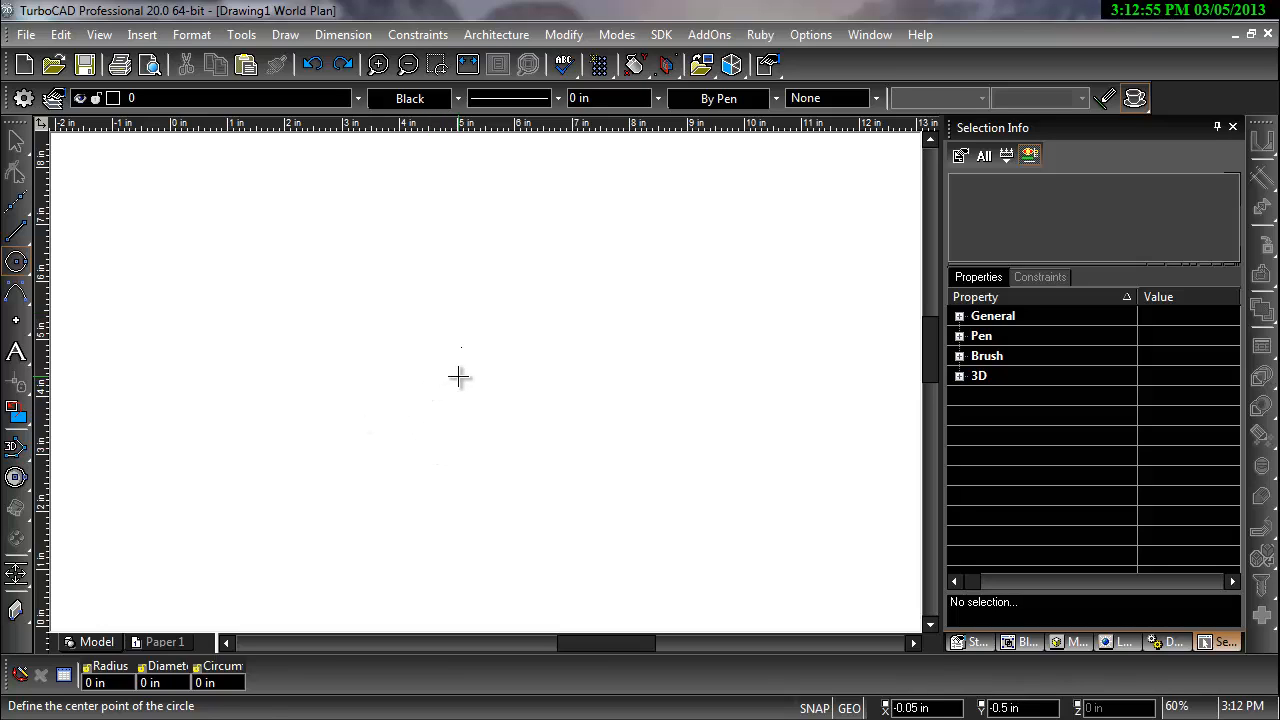
- Draw the first flange circle by centre and radius point
left_click(452, 376)
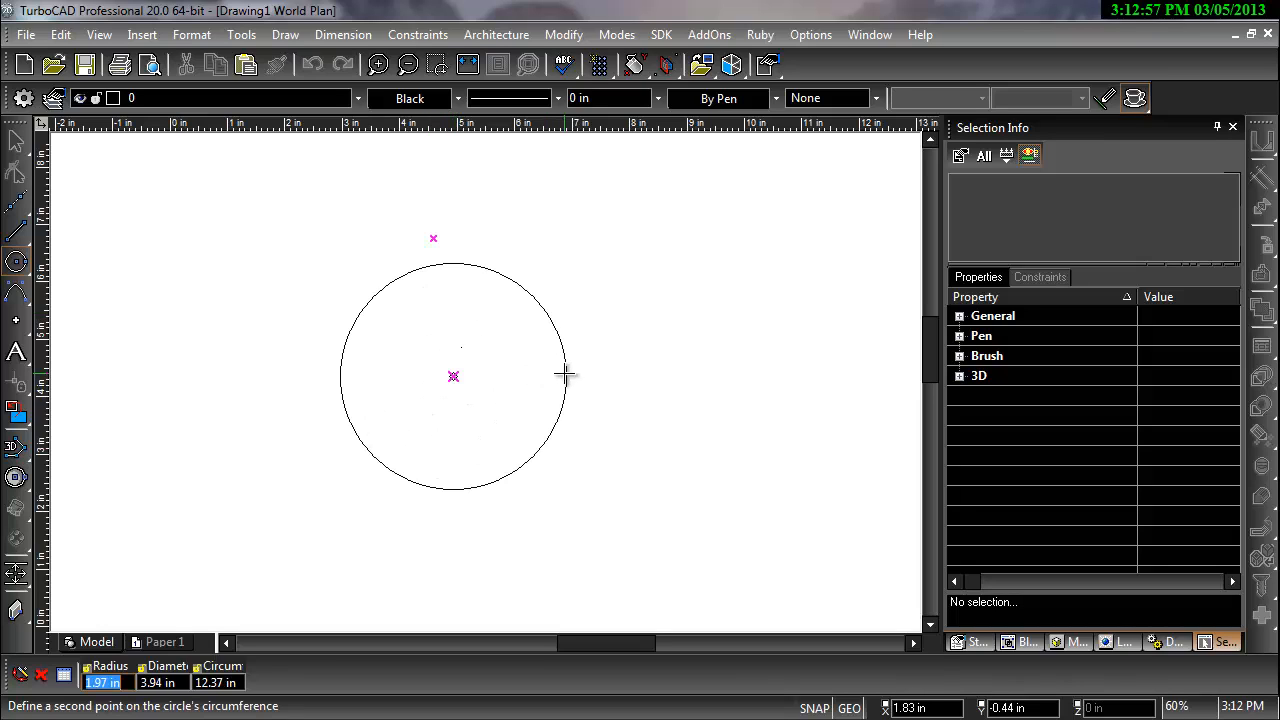
left_click(564, 376)
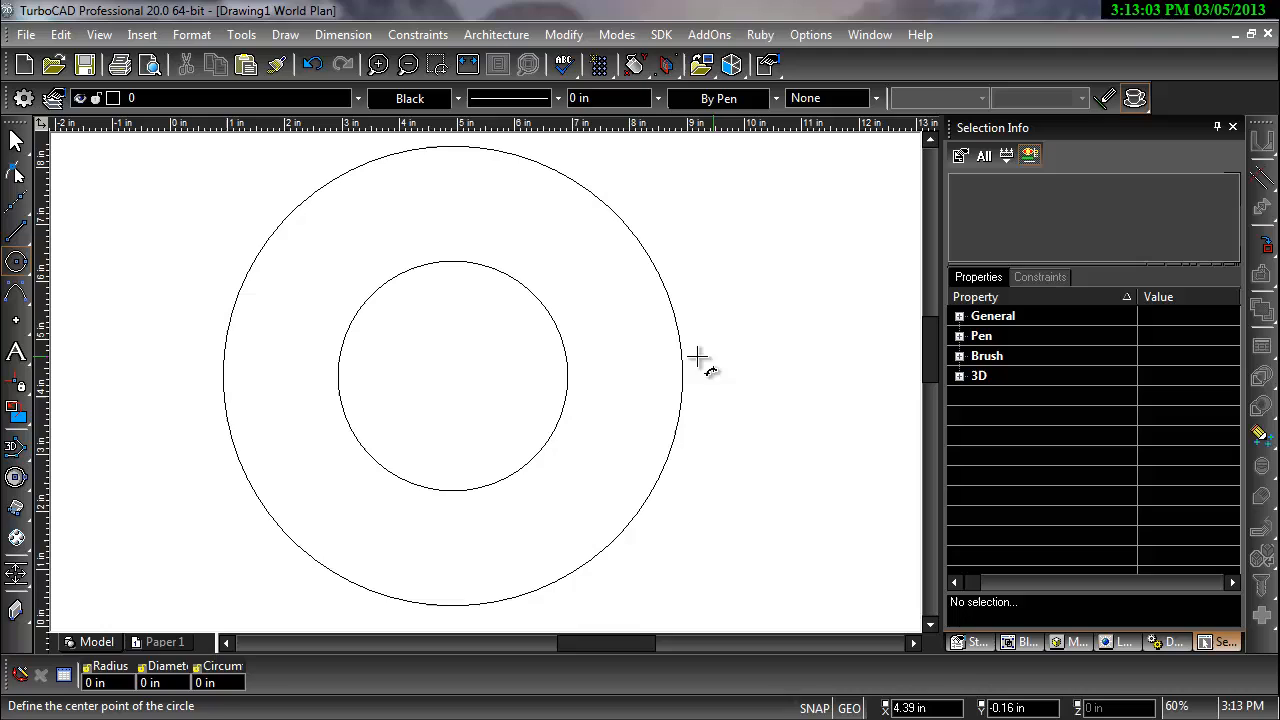
mouse_move(168, 322)
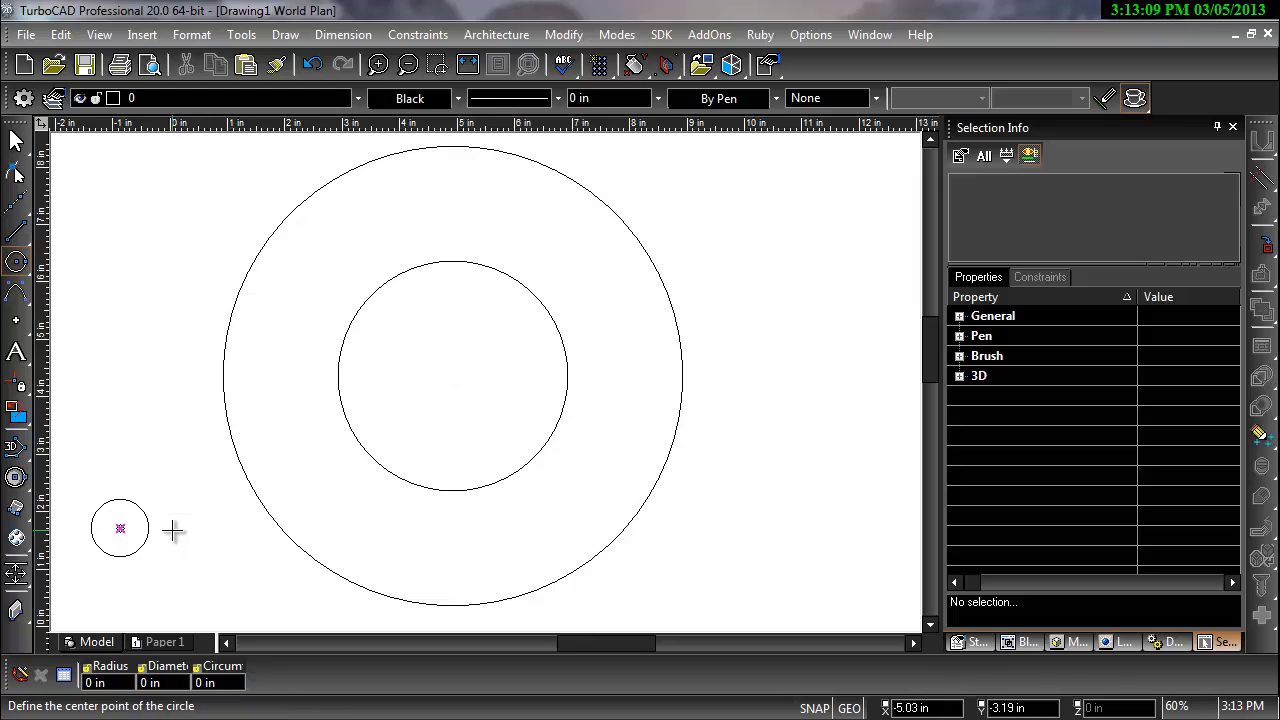
mouse_move(16, 538)
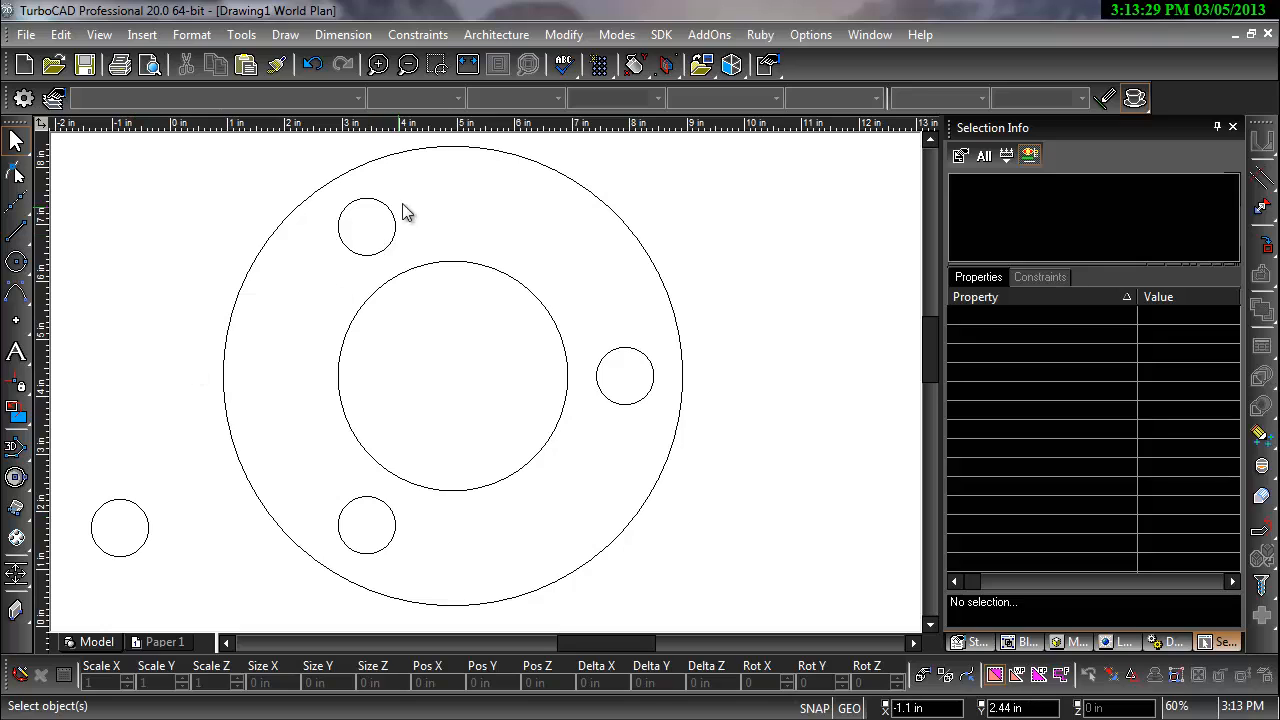
mouse_move(212, 434)
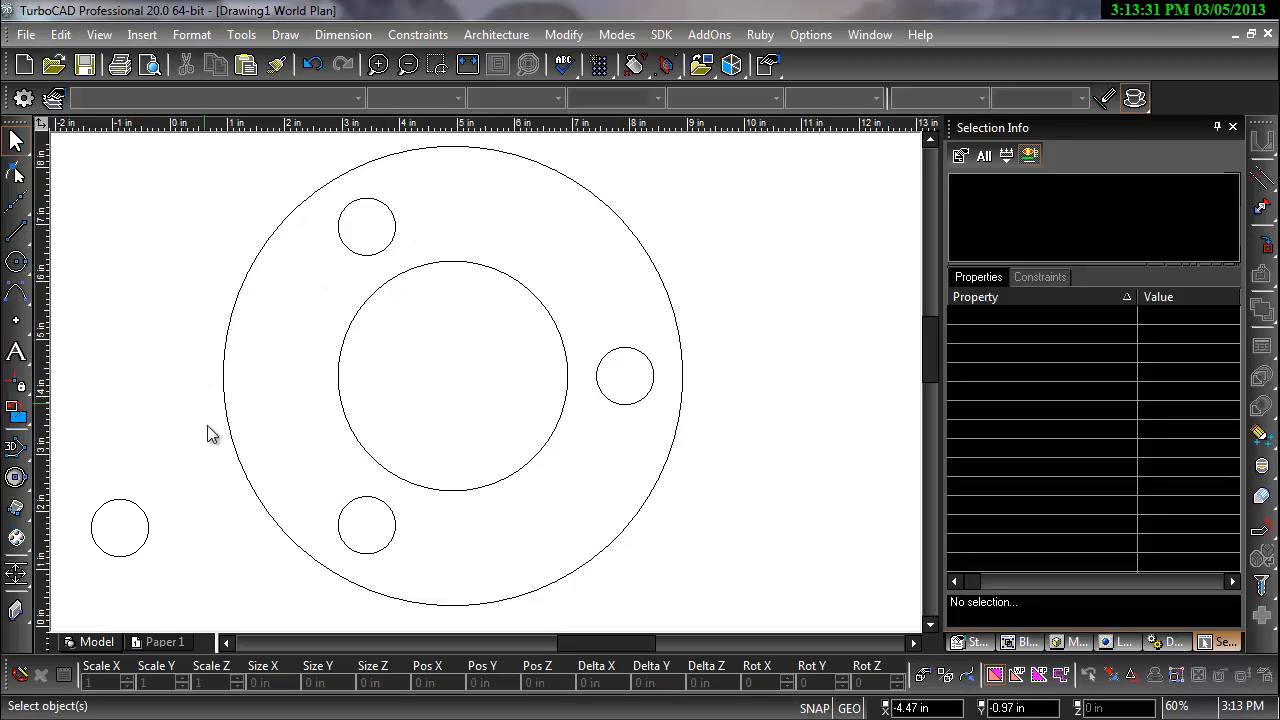
left_click(120, 528)
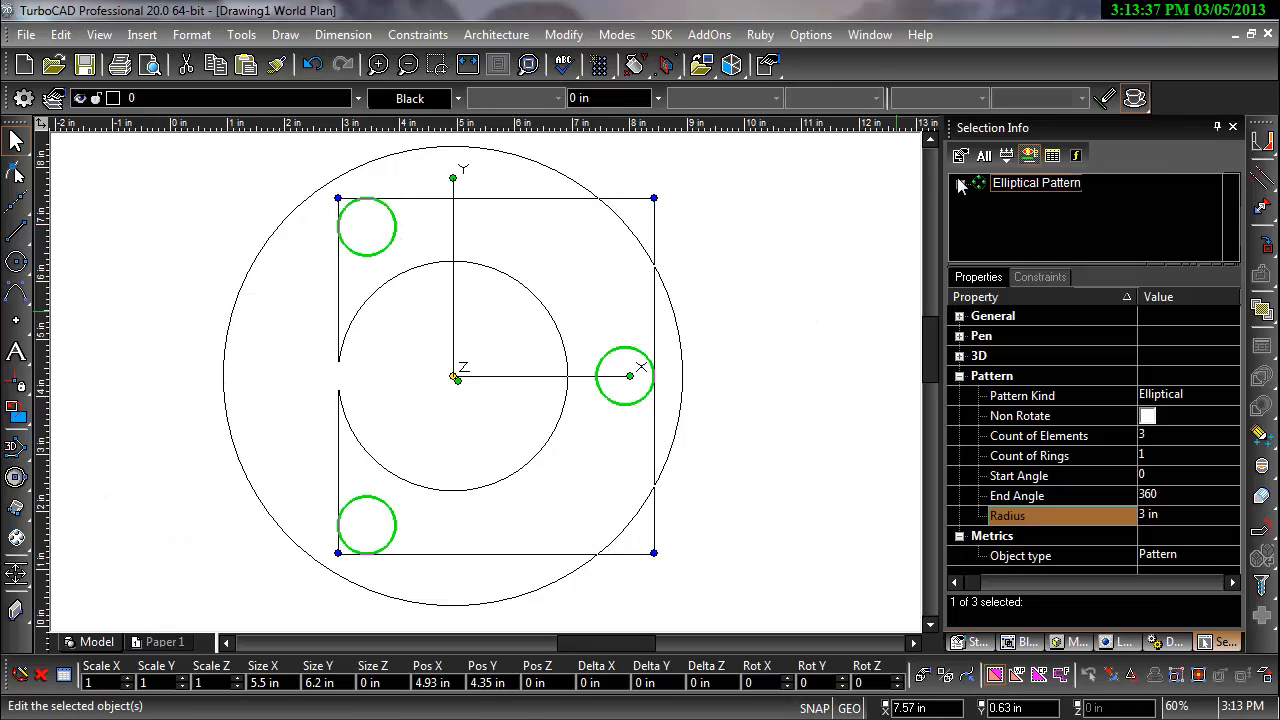
left_click(960, 184)
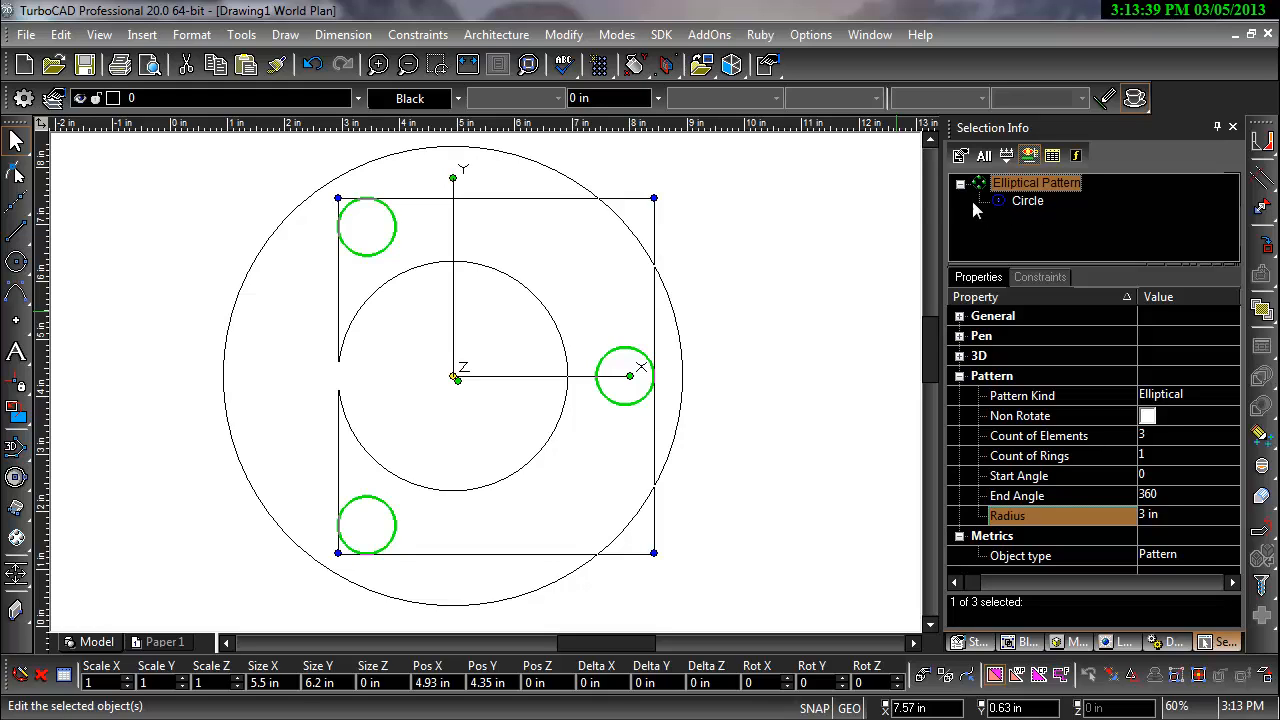
left_click(1028, 200)
type("0.75")
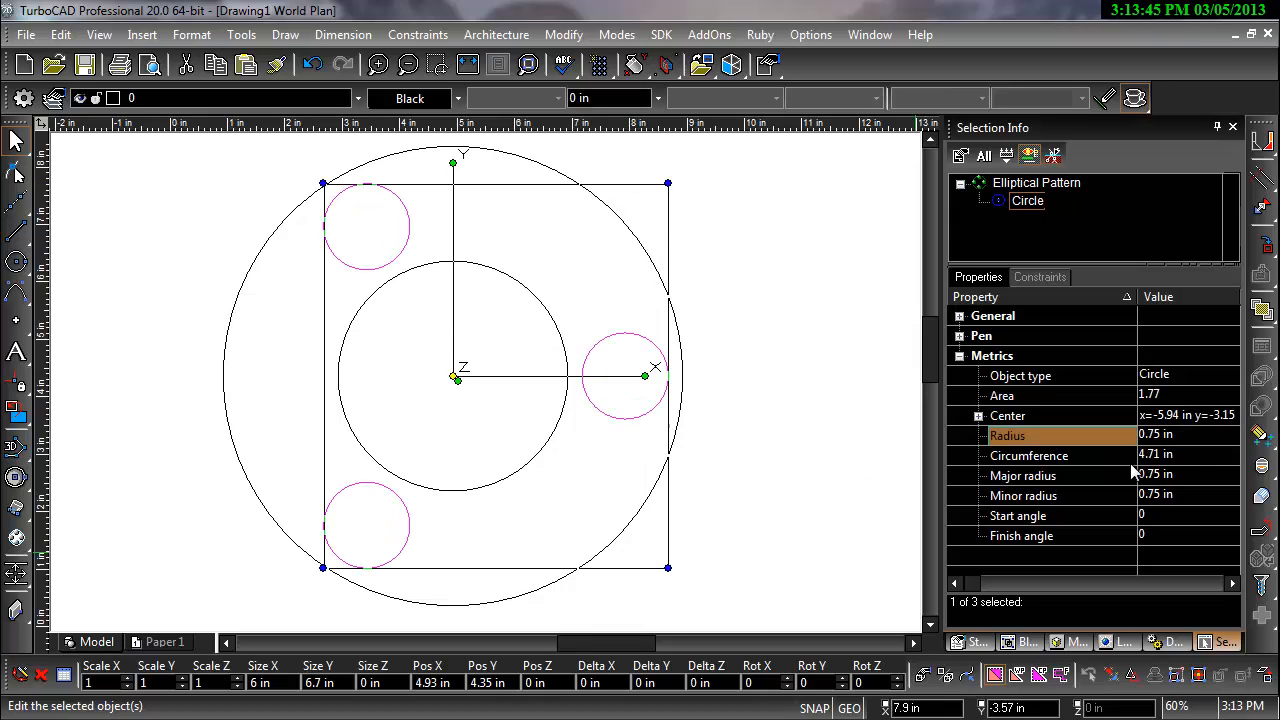
type(".5")
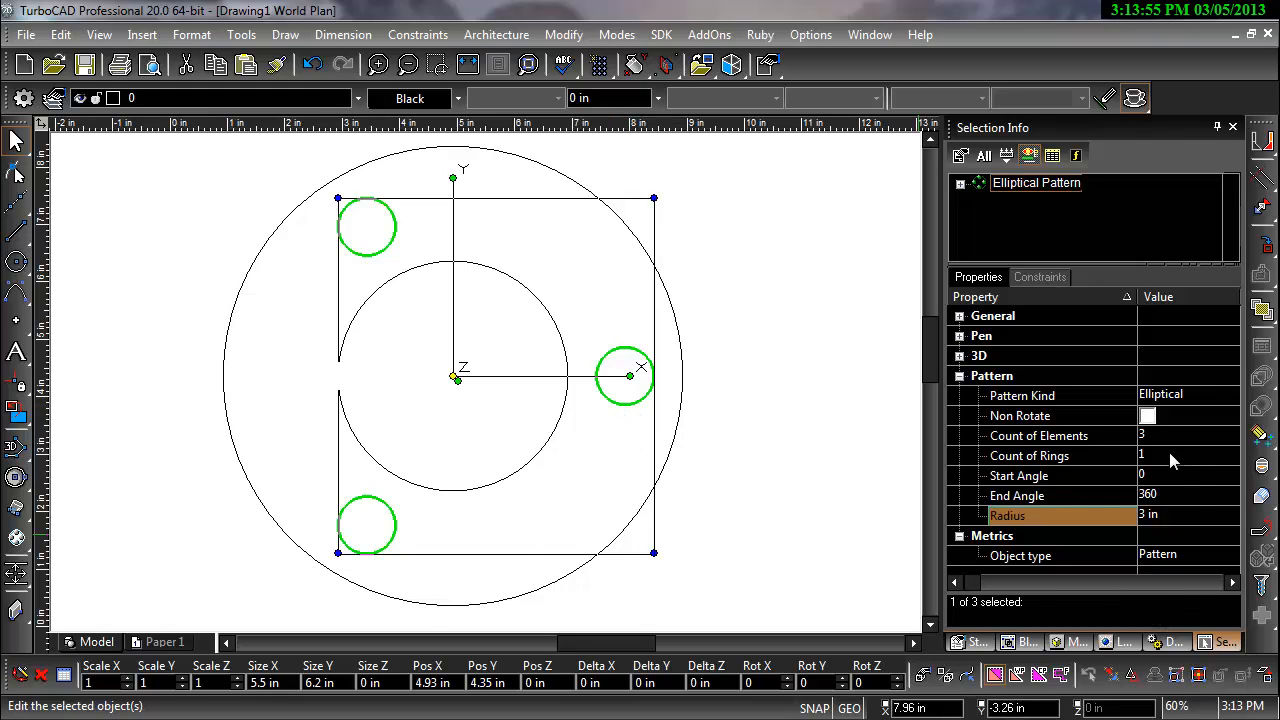
mouse_move(1170, 460)
type("3")
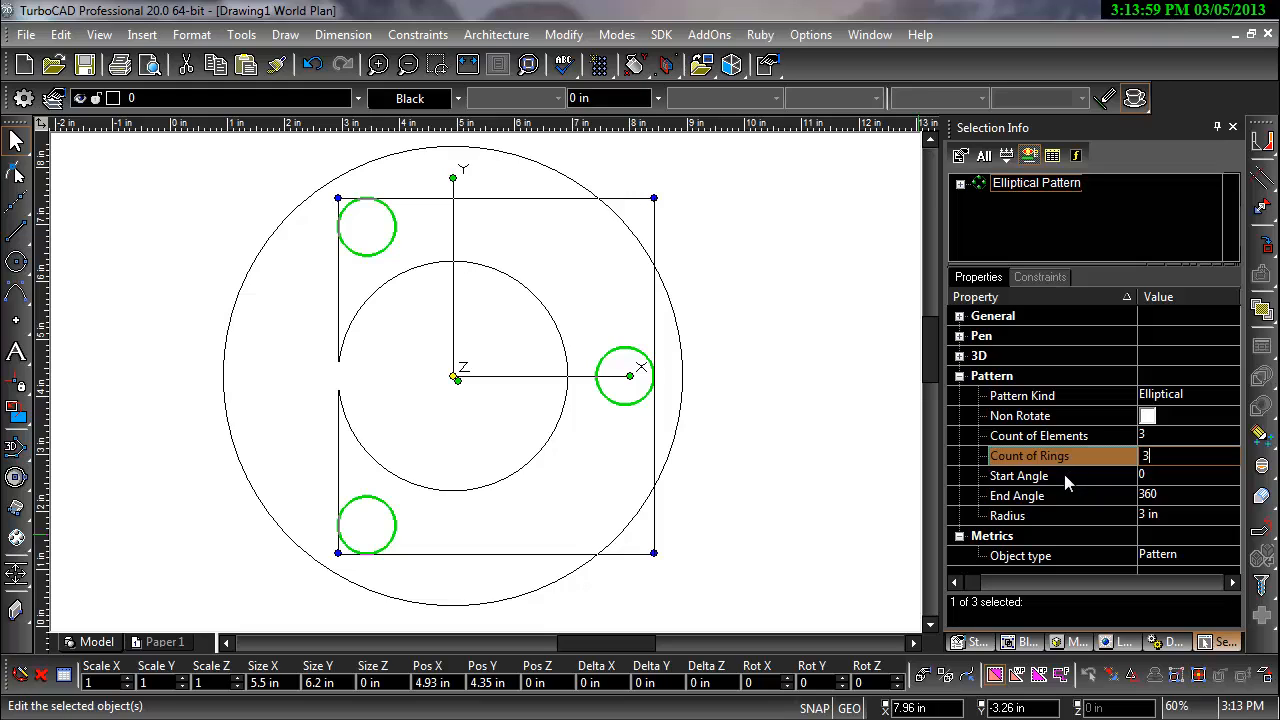
- Try a 1 Z-offset on the three-ring hole pattern, then reselect the pattern to reset its spacing
scroll("down", 3)
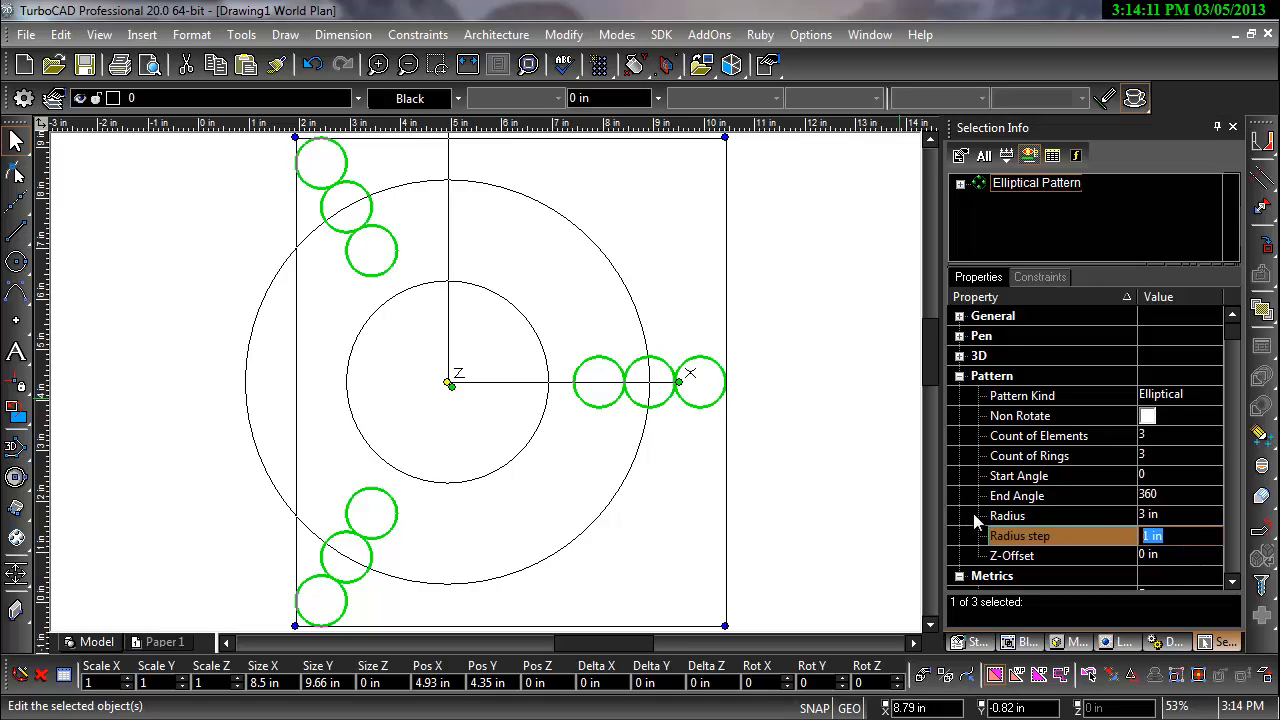
left_click(1180, 556)
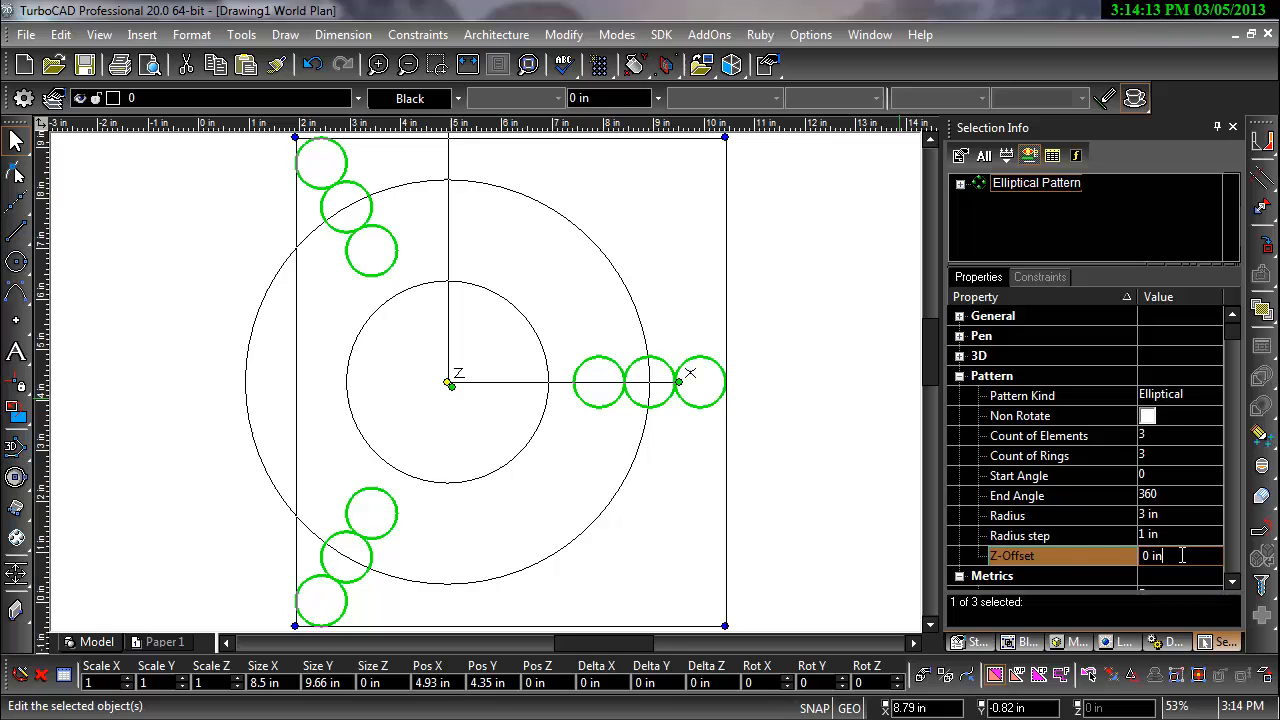
type("1")
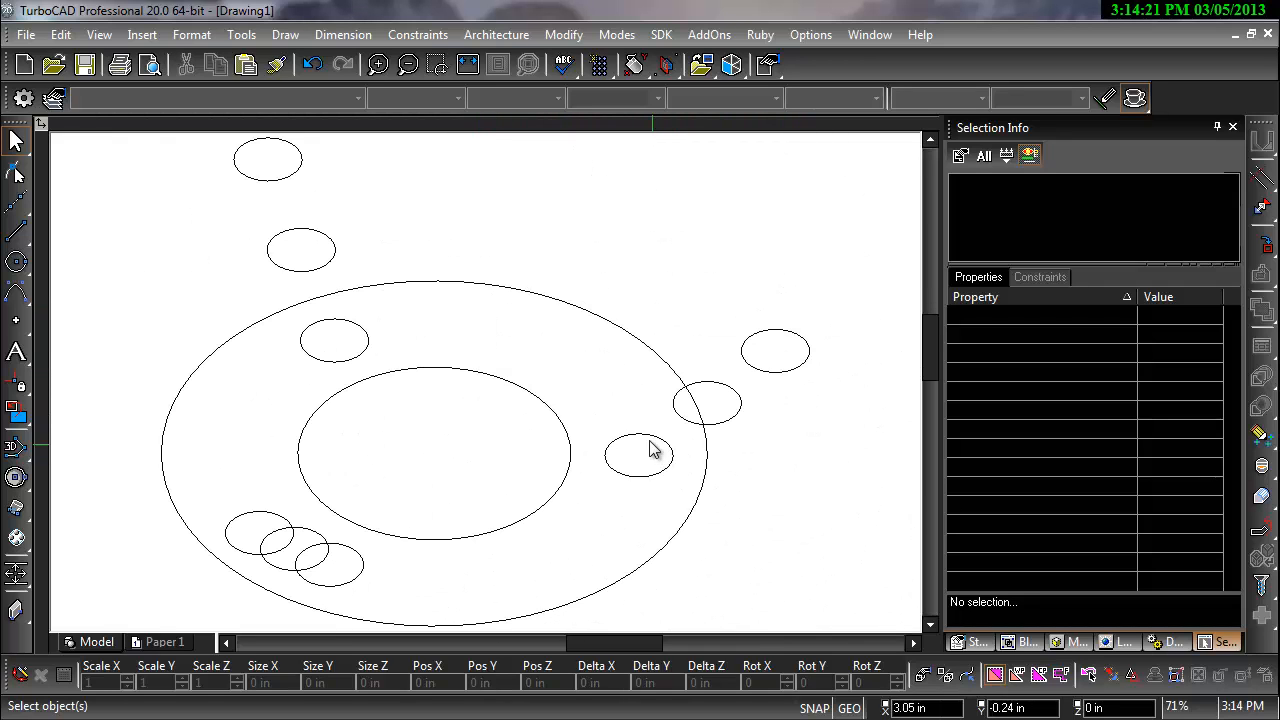
left_click(640, 452)
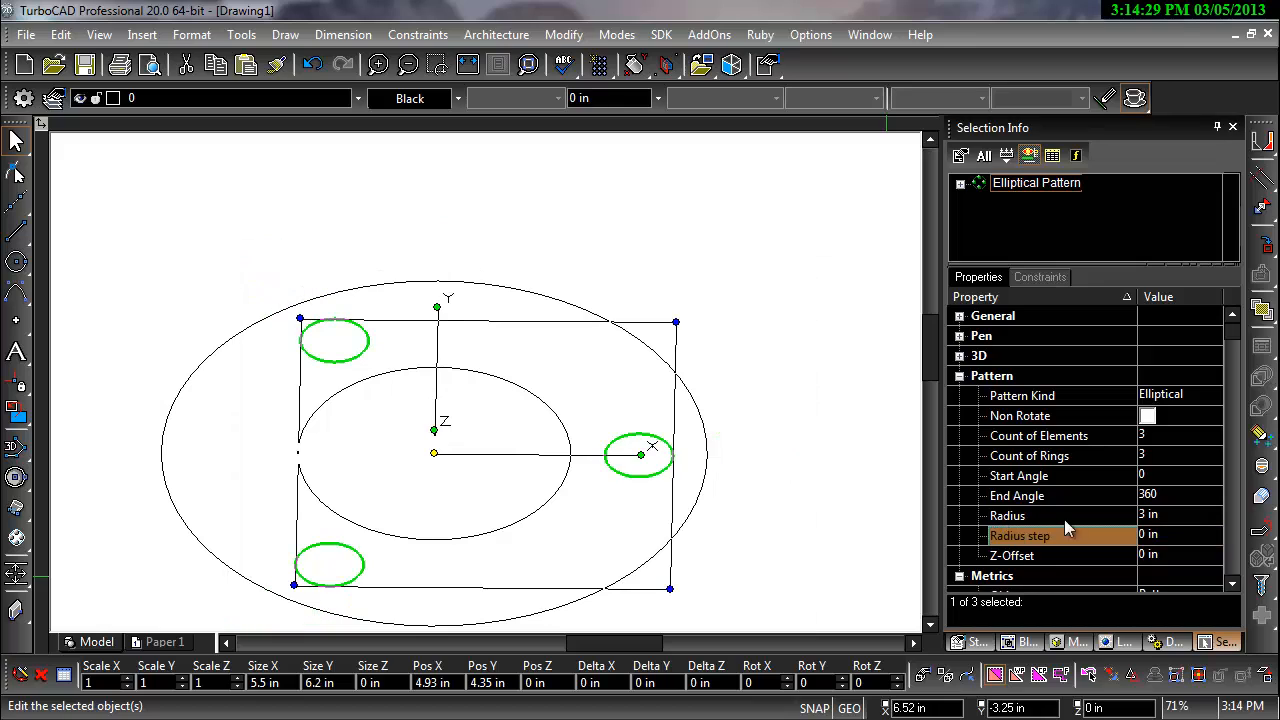
left_click(1028, 456)
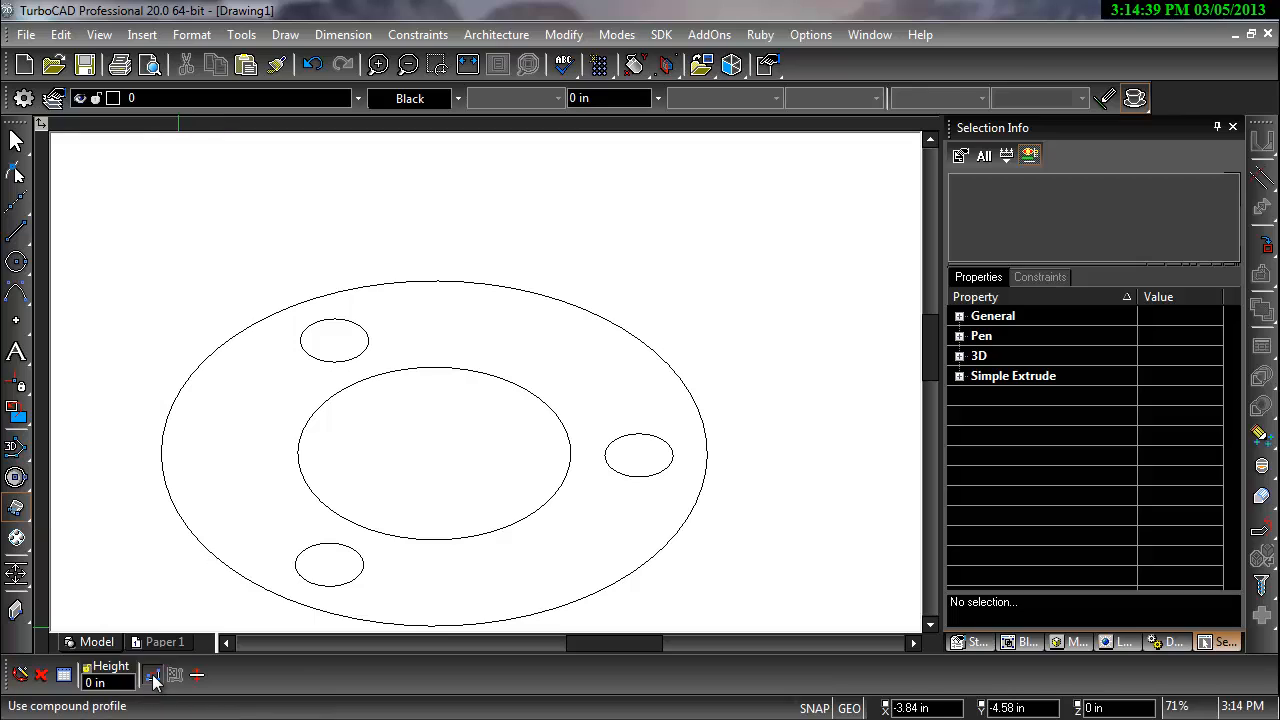
- Pick the flange outline as the Simple Extrude profile
left_click(152, 676)
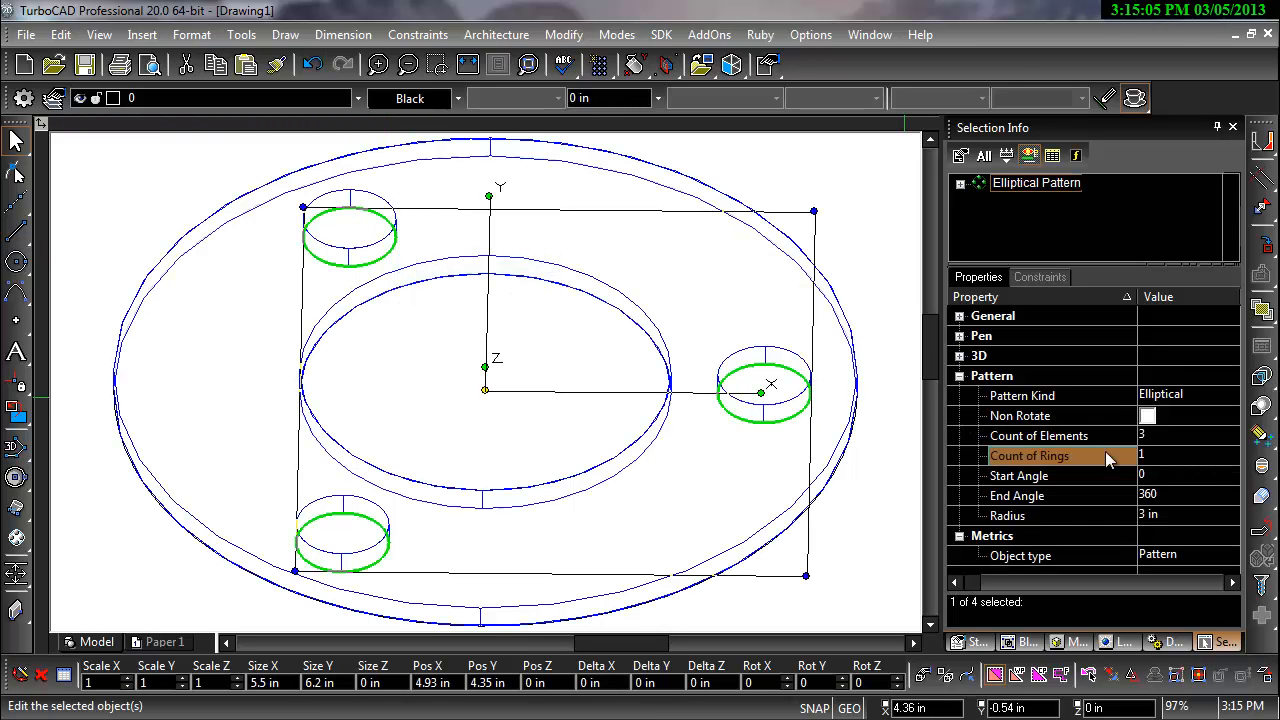
mouse_move(1184, 472)
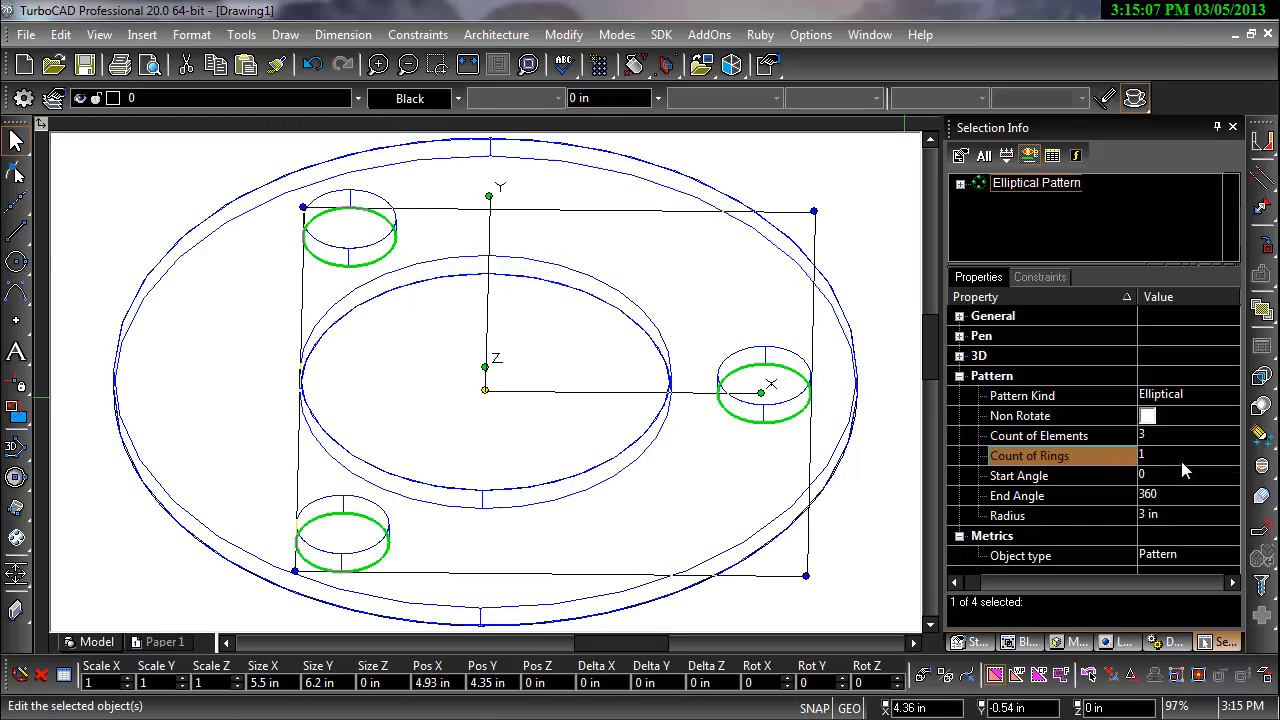
- Set the hole pattern to 6 elements and its radius to 2 in, then 3 in
left_click(1040, 436)
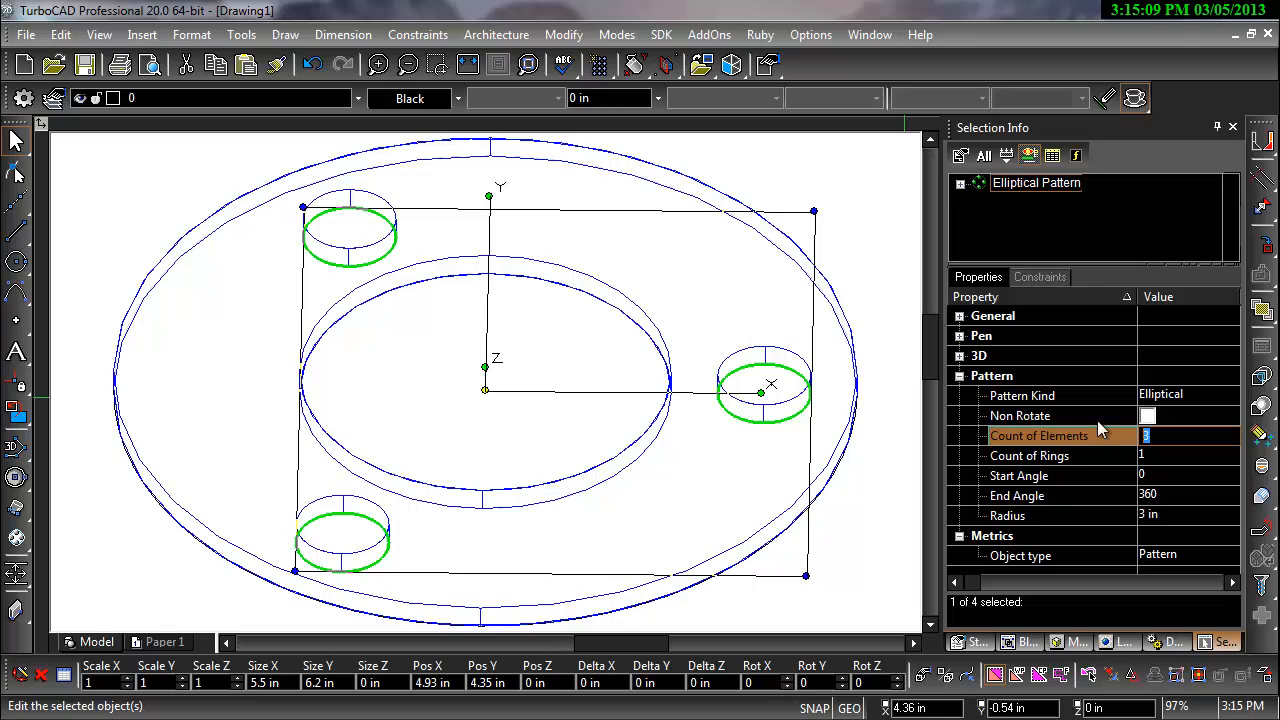
type("6")
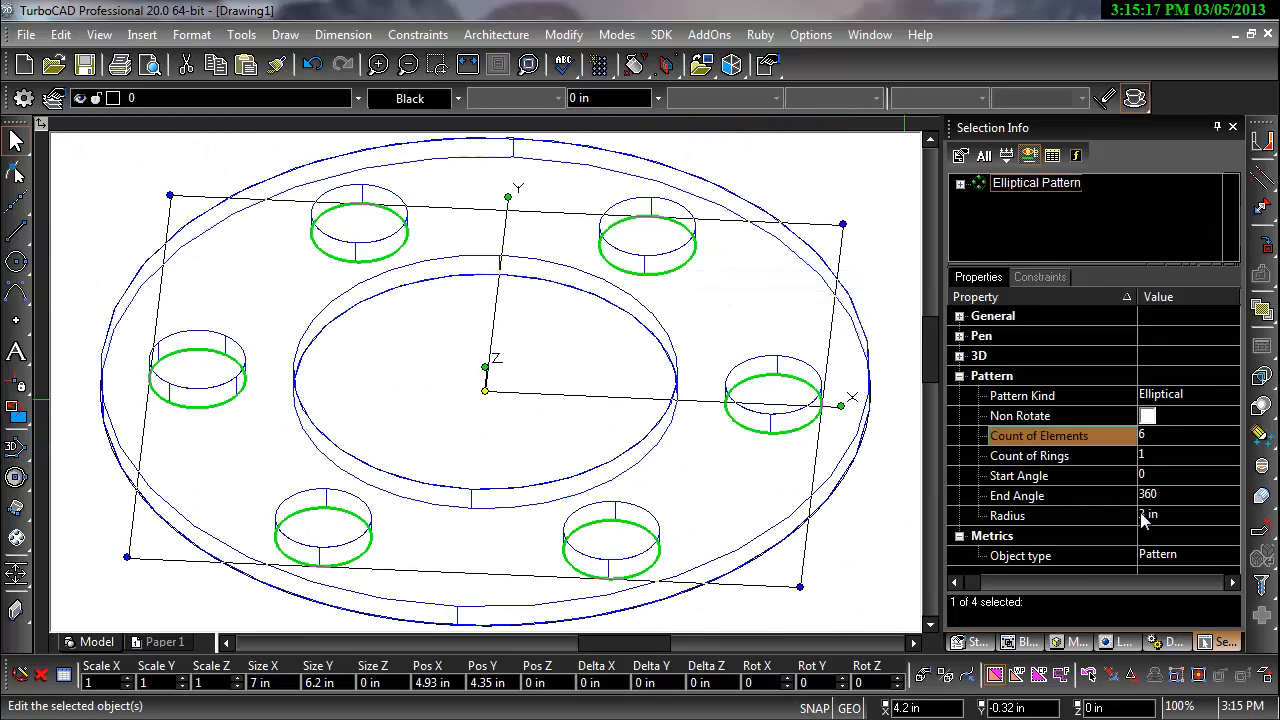
left_click(1152, 516)
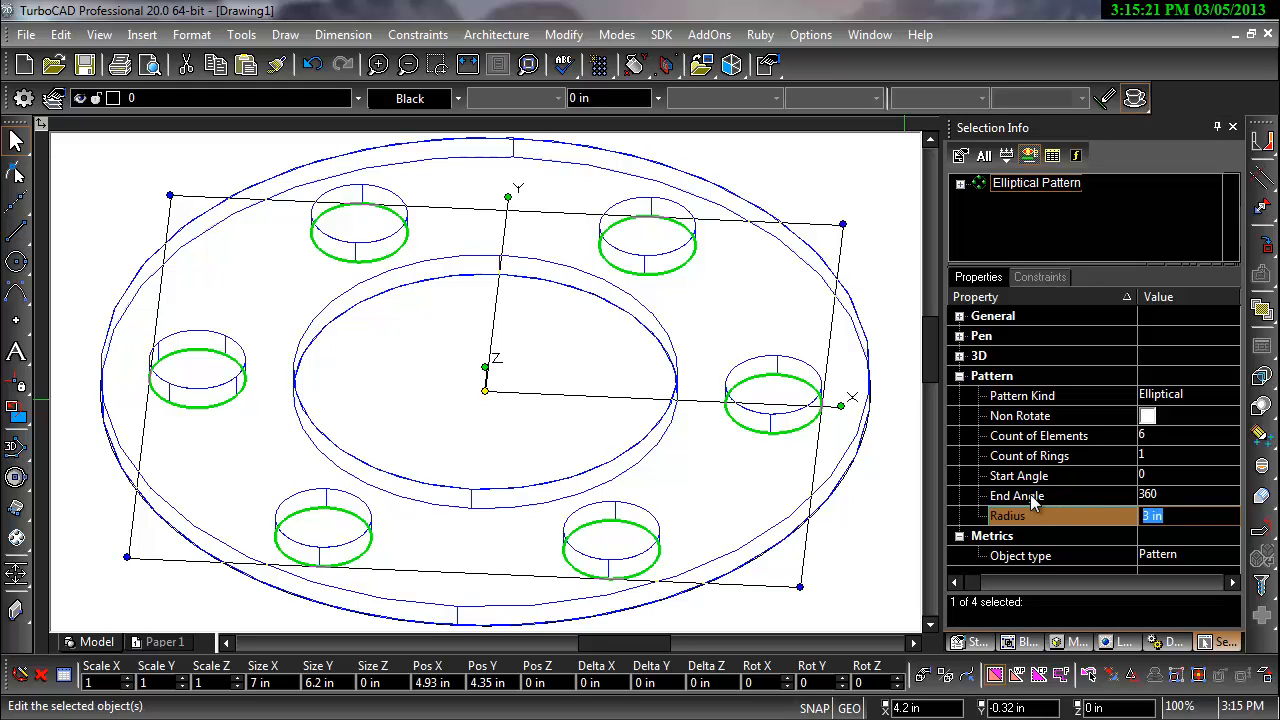
type("2 in")
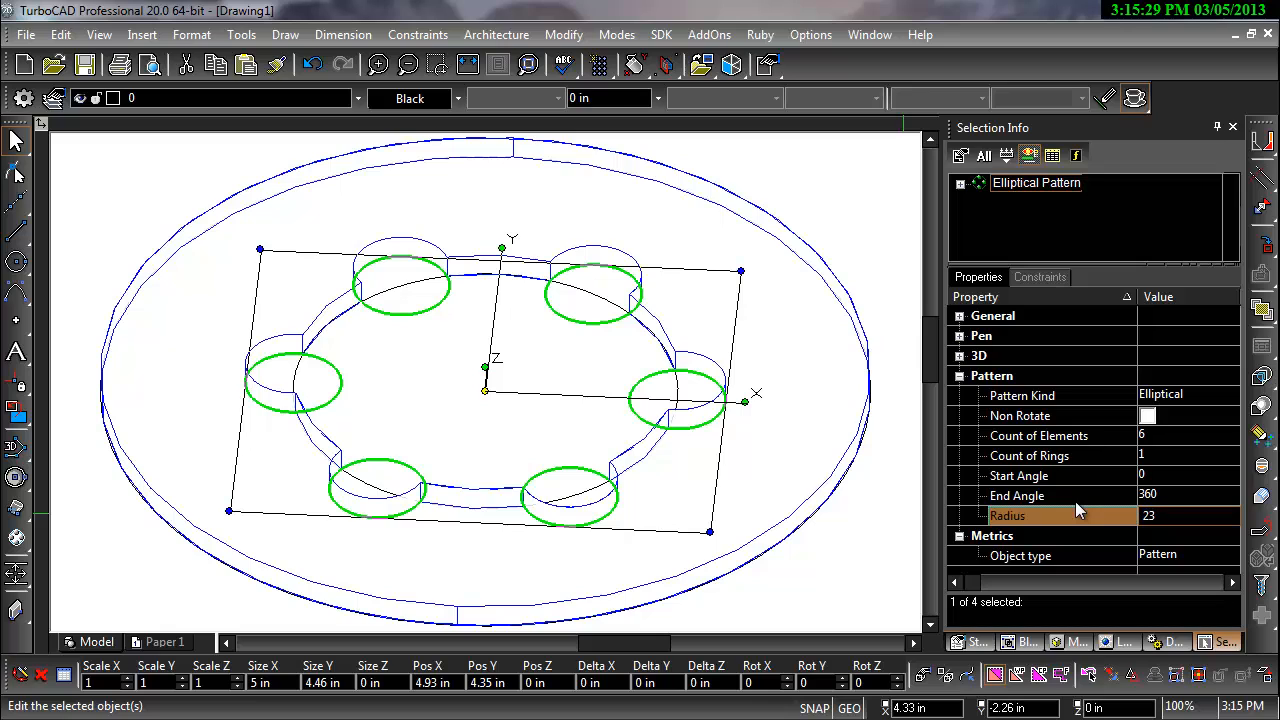
type("3")
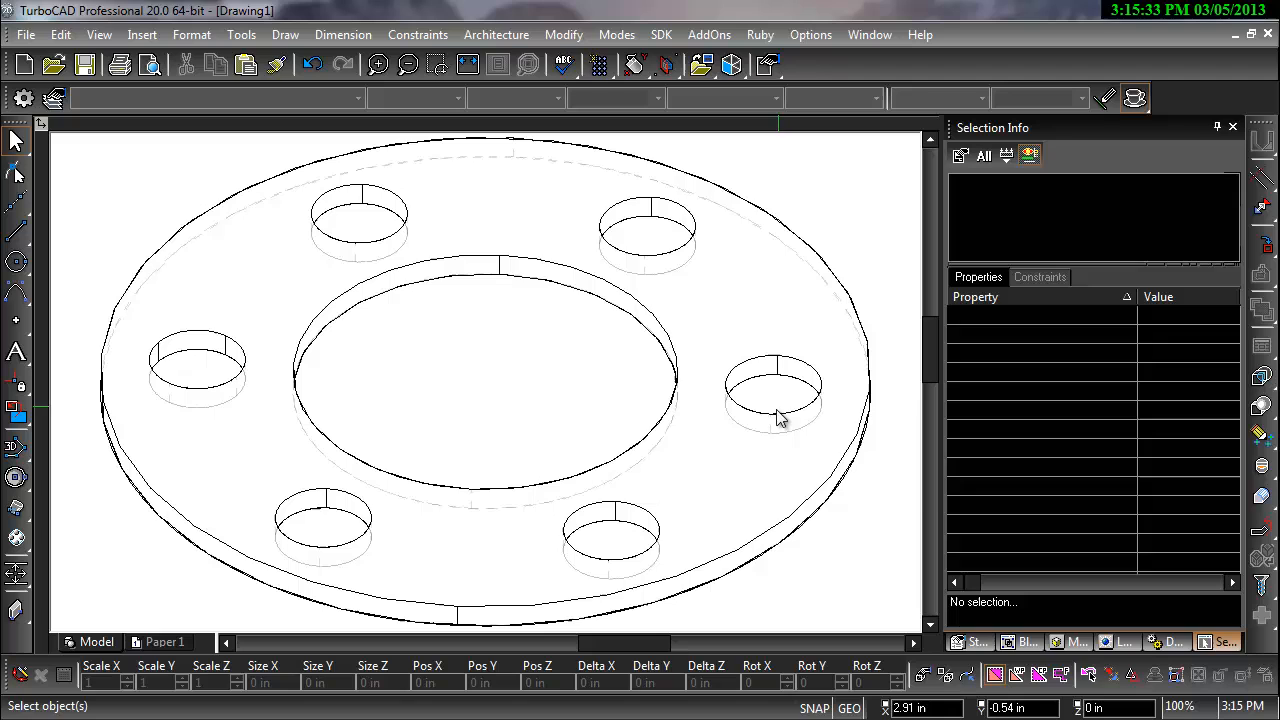
- Pick the hole point pattern from the overlap list and set its radius to 2 in
right_click(780, 418)
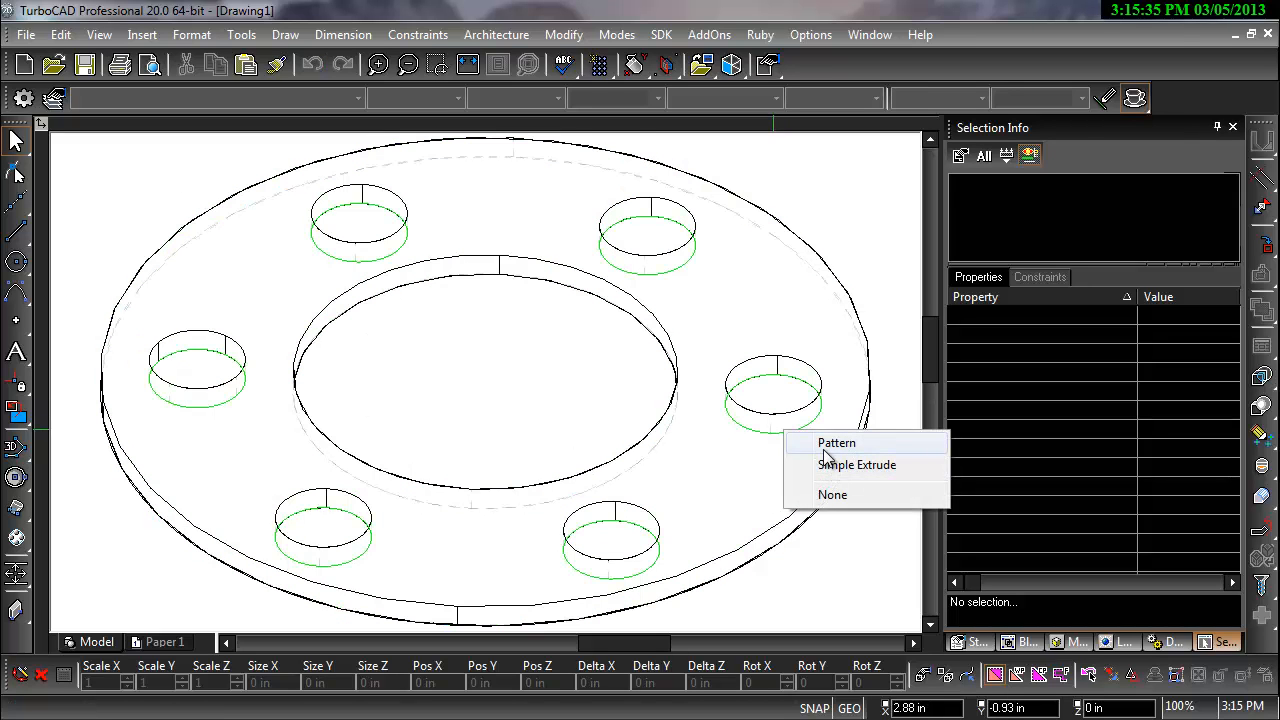
left_click(836, 442)
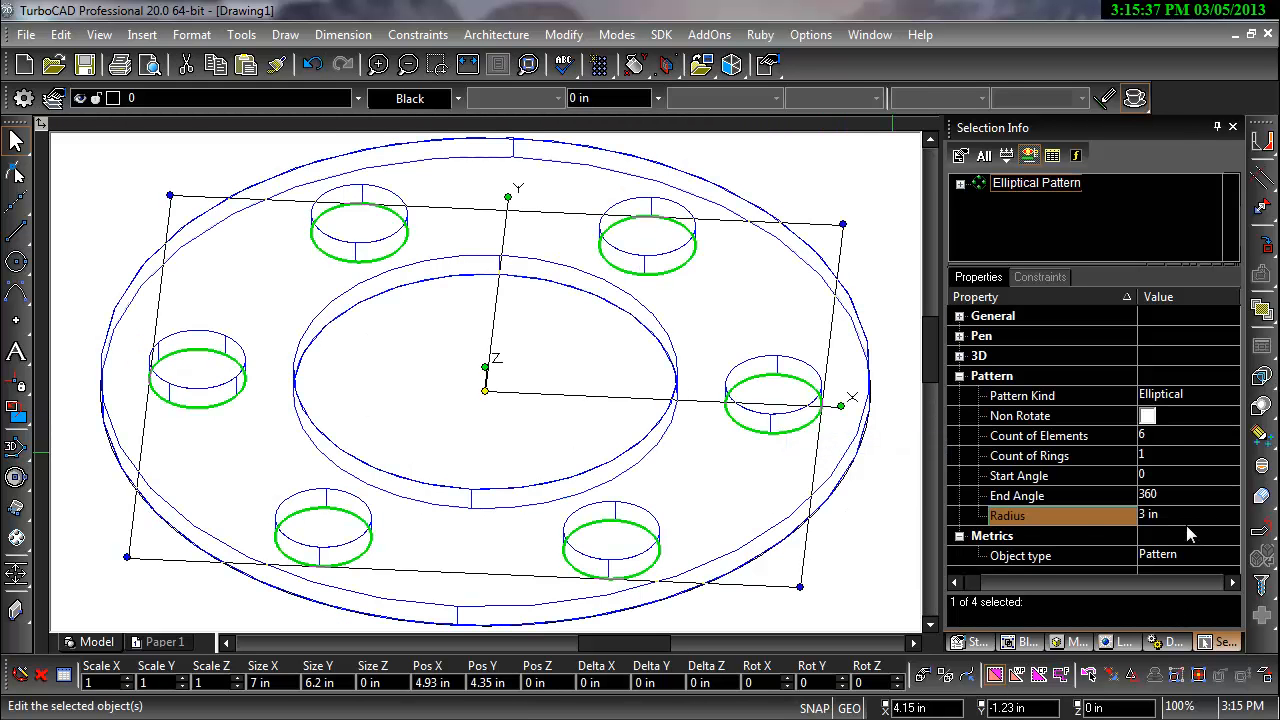
type("2")
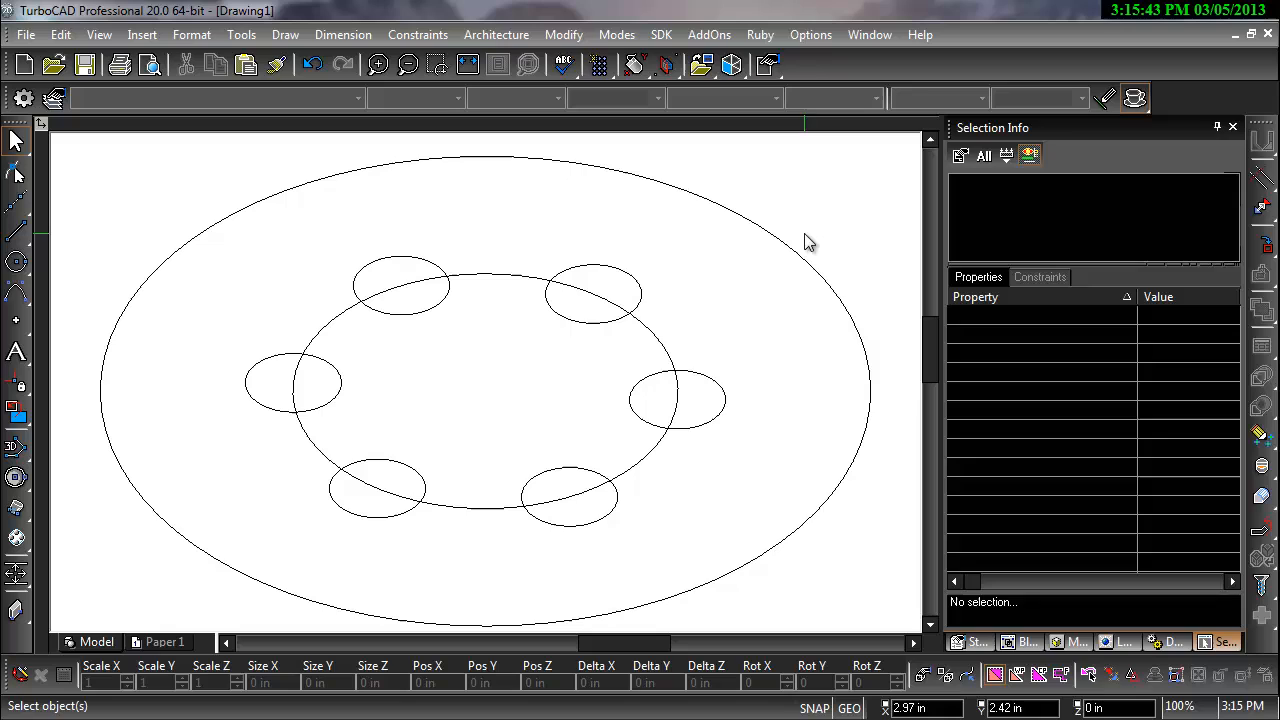
mouse_move(24, 504)
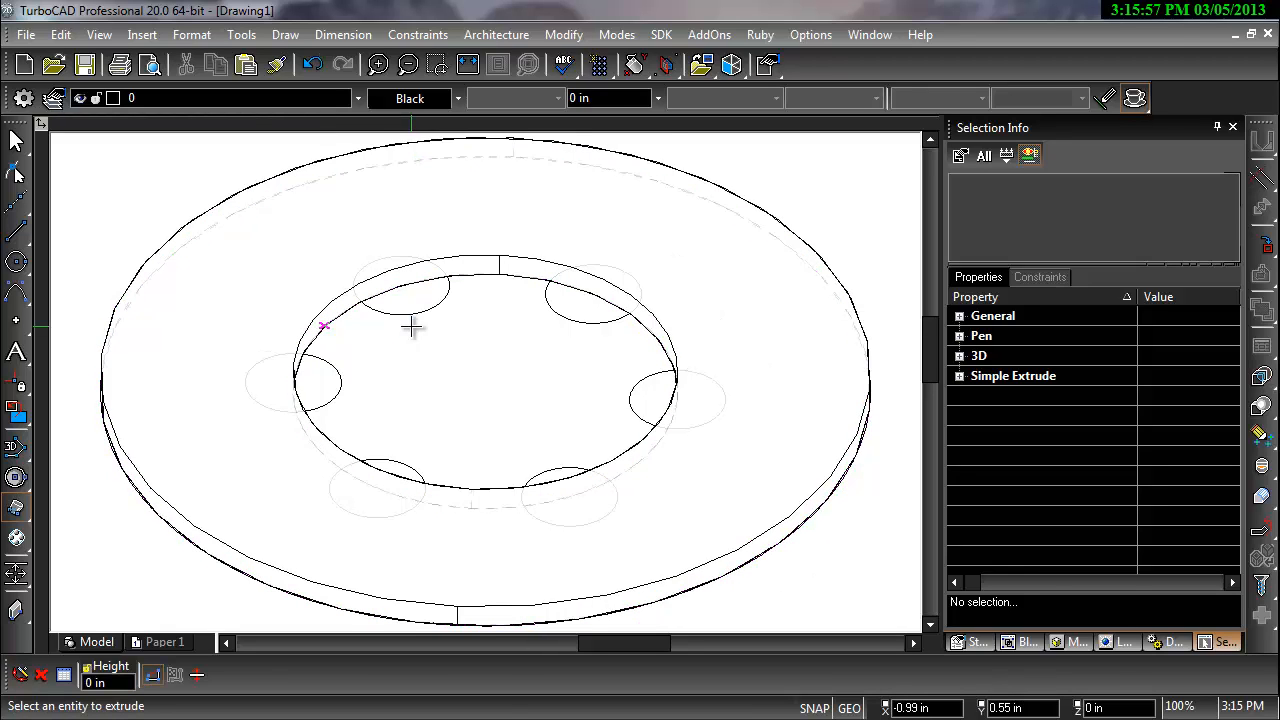
mouse_move(344, 388)
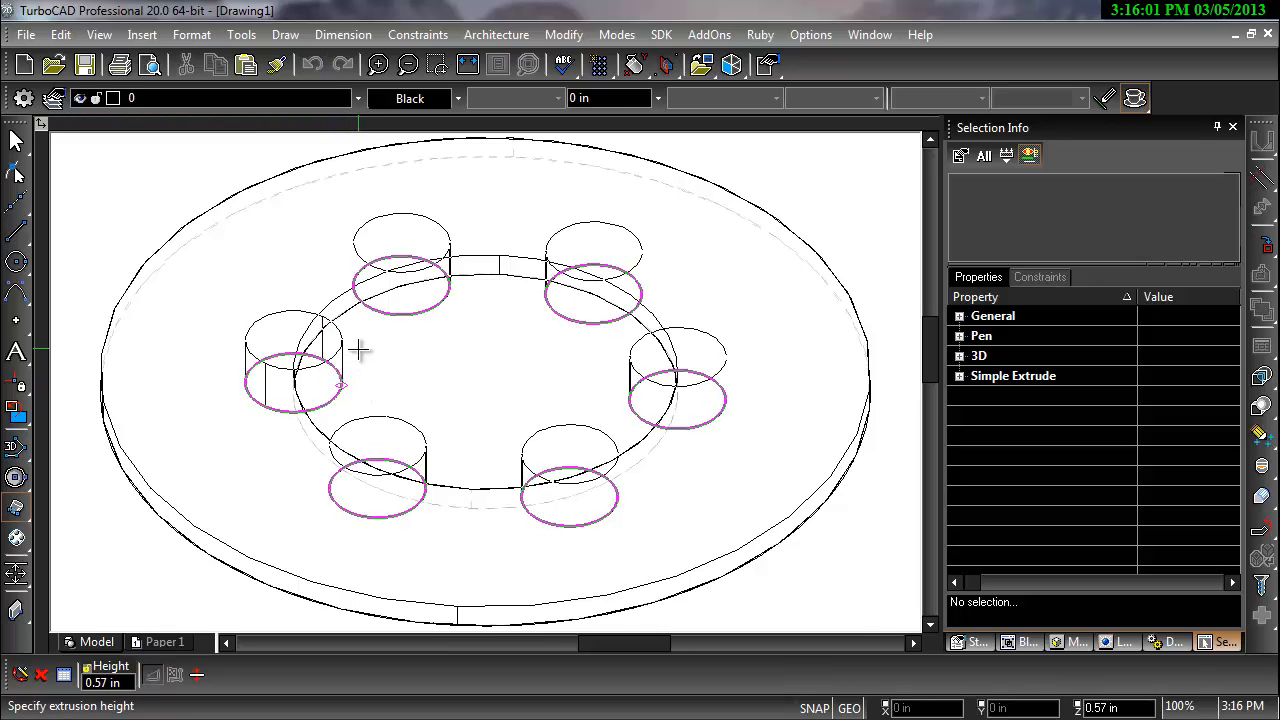
- Extrude the hole circles .25 high, then set the boss pattern's element count to 4, then 5
type(".25")
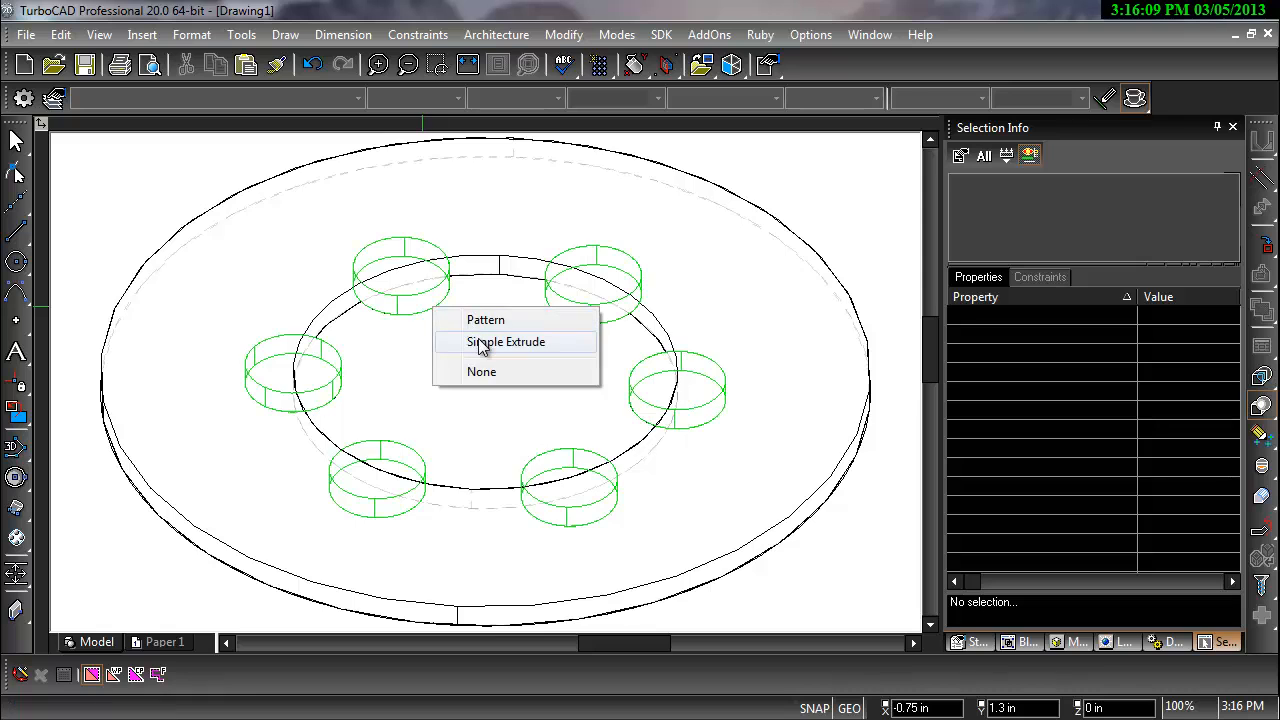
left_click(506, 340)
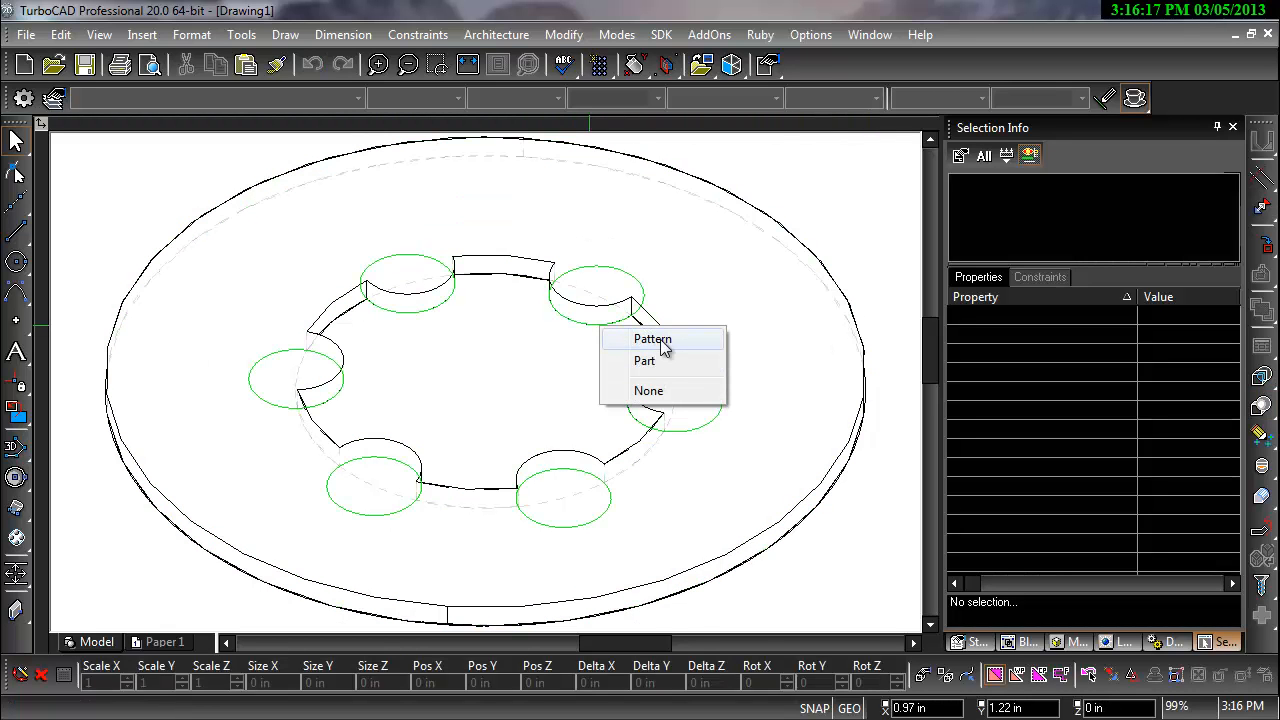
left_click(652, 338)
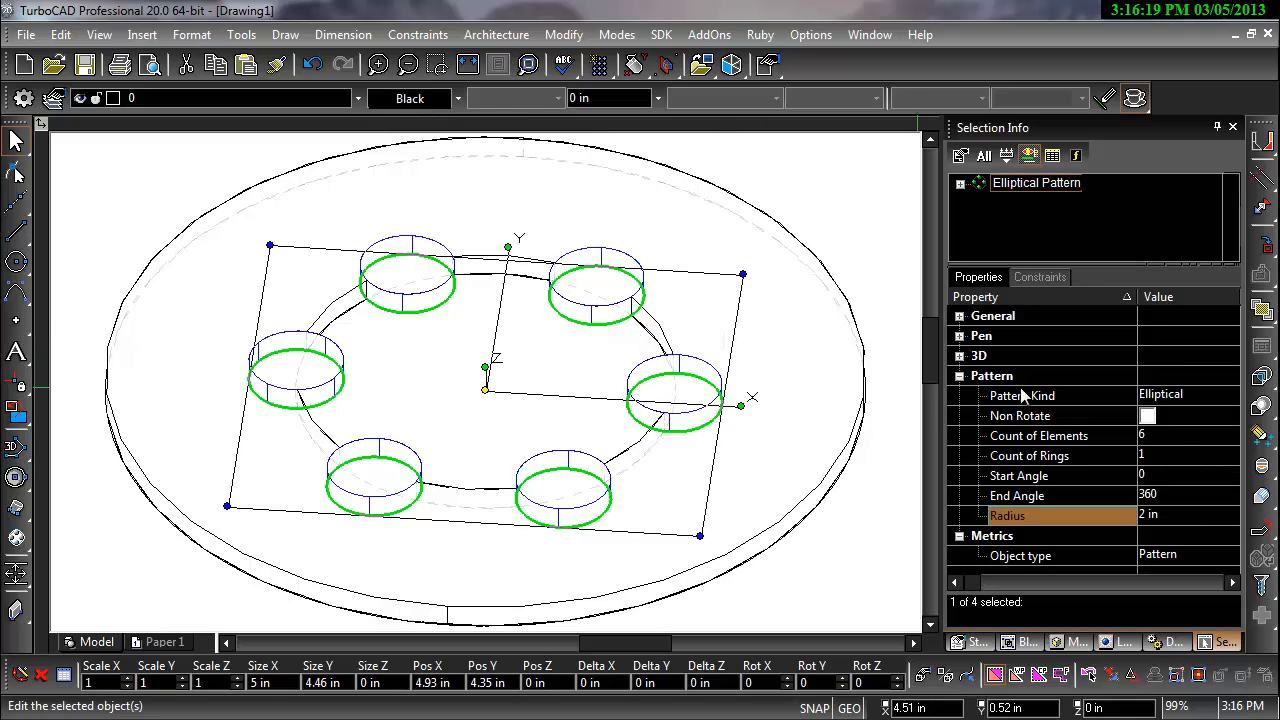
left_click(1188, 436)
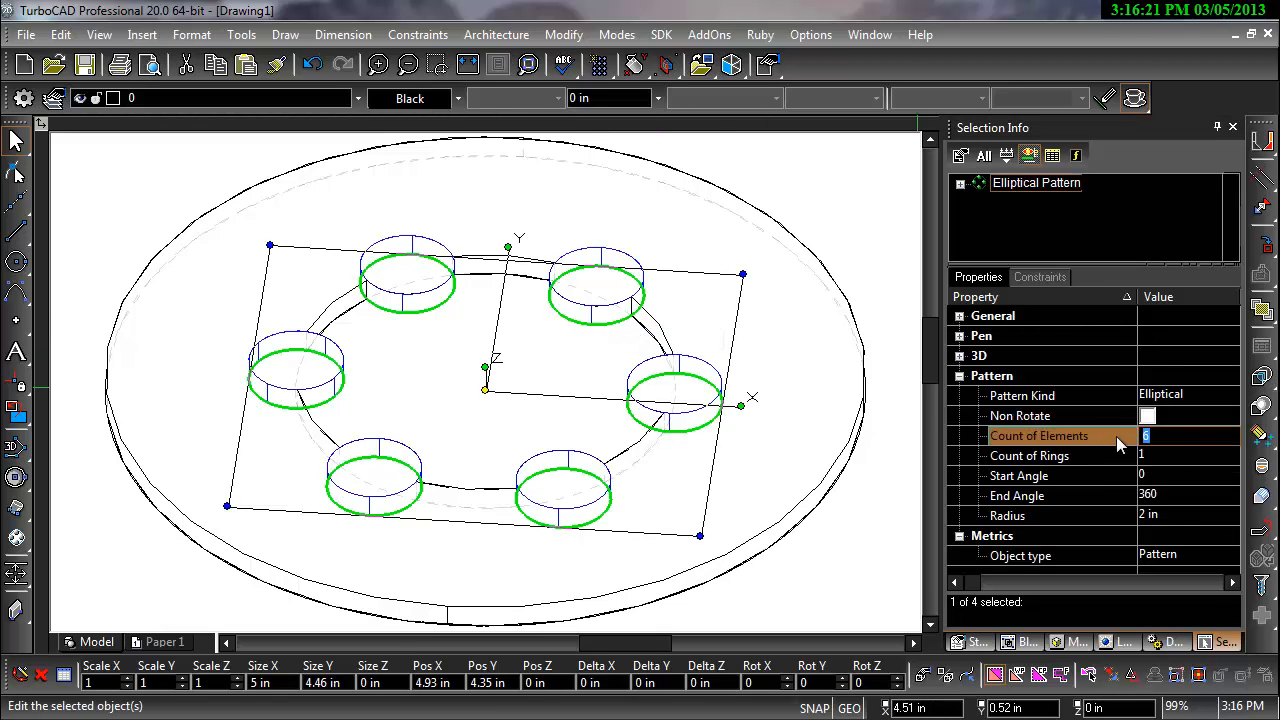
type("4")
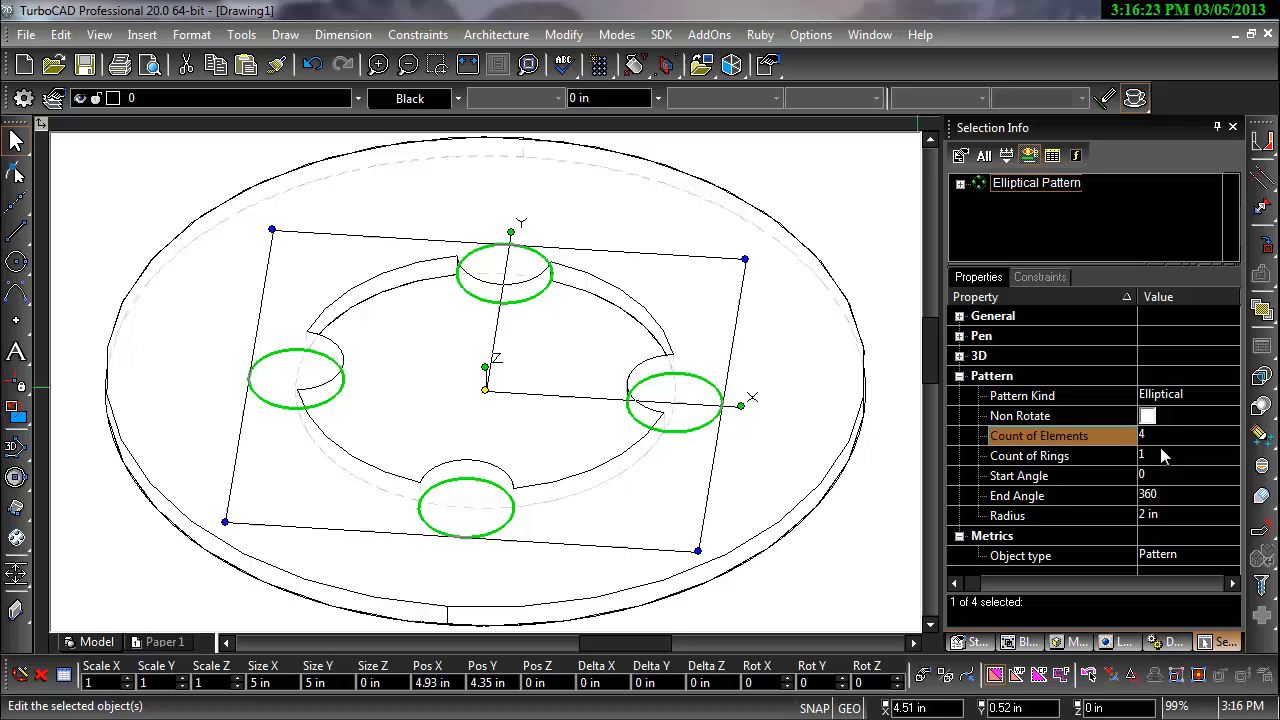
type("5")
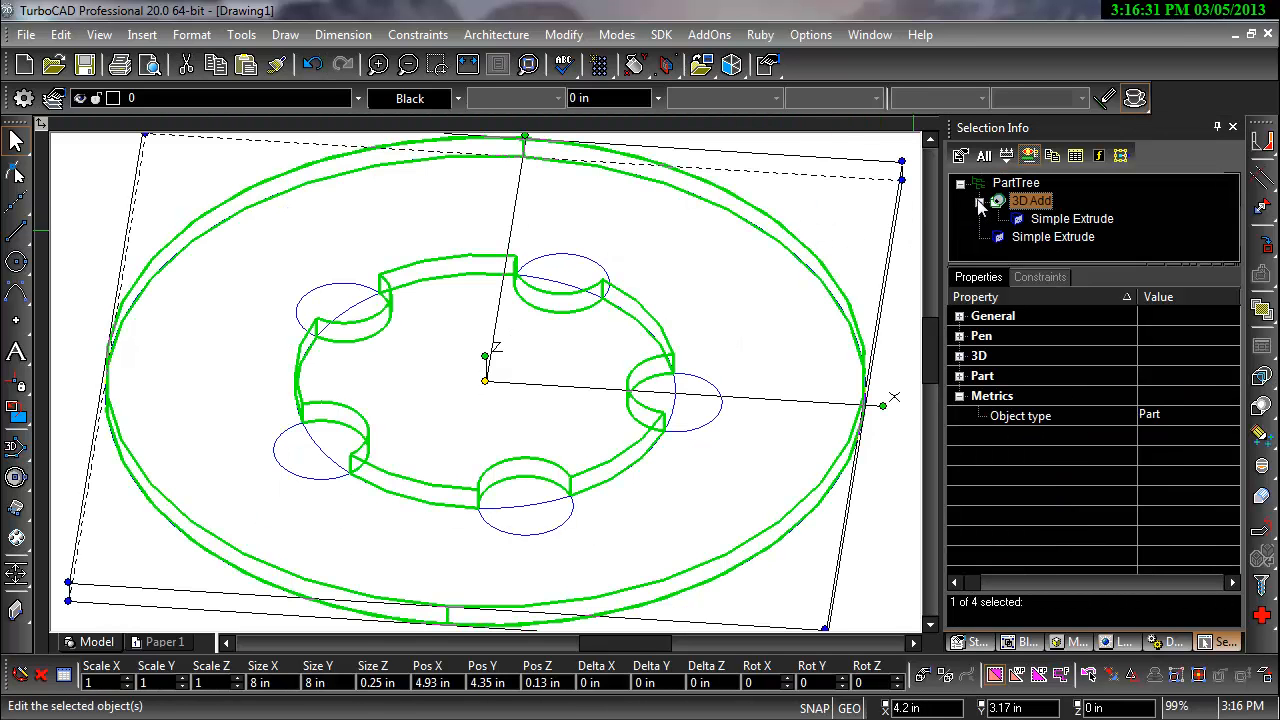
- Select the bosses' Simple Extrude in the part history and set its height to 0.5 in
left_click(1072, 218)
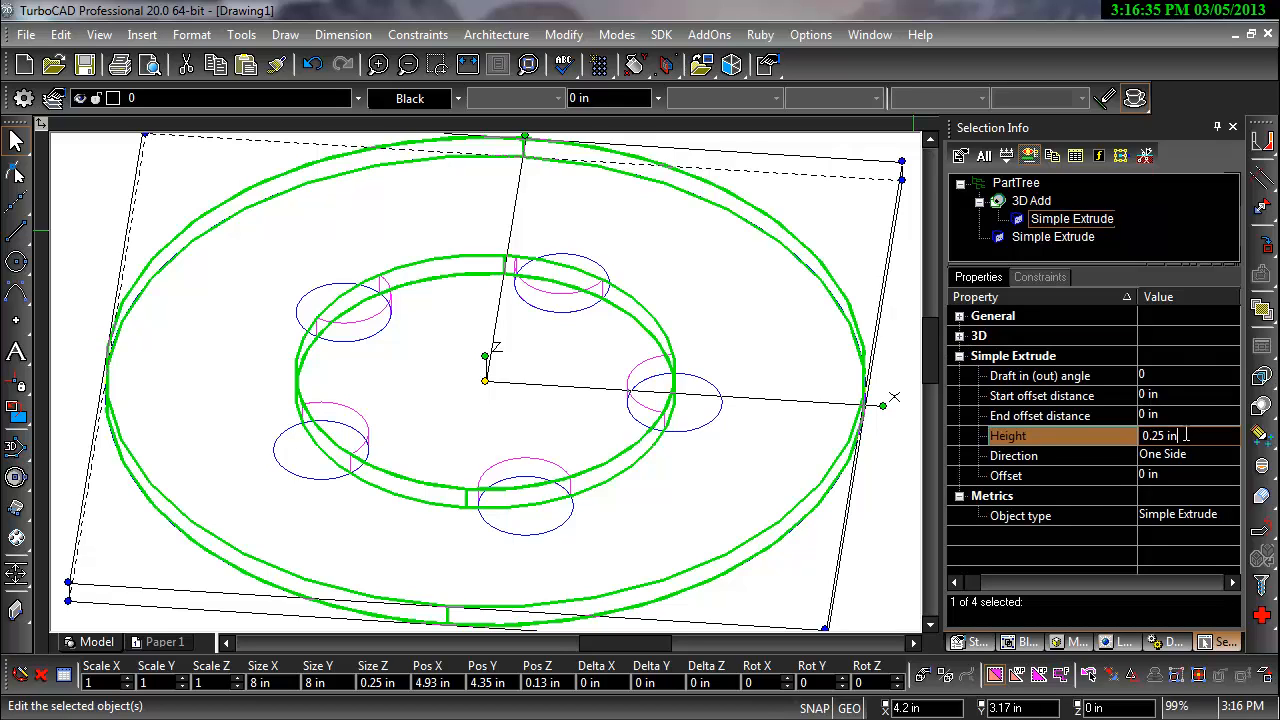
triple_click(1160, 436)
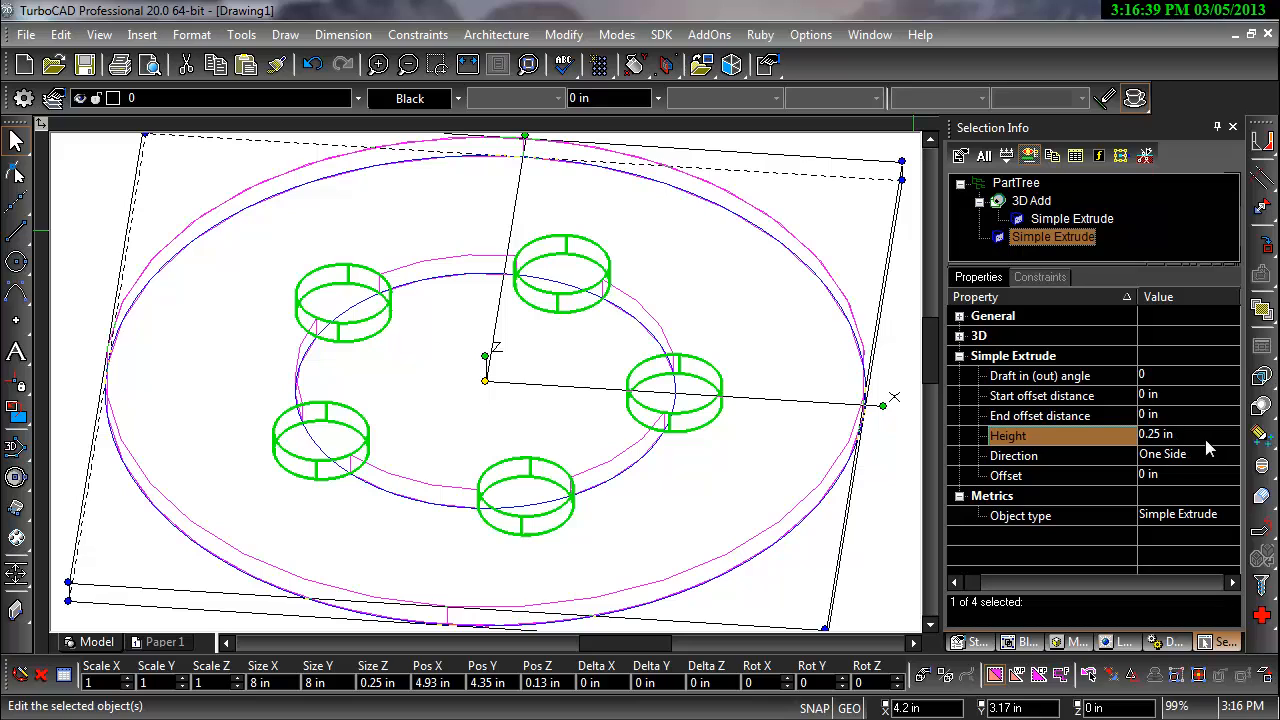
left_click(1184, 436)
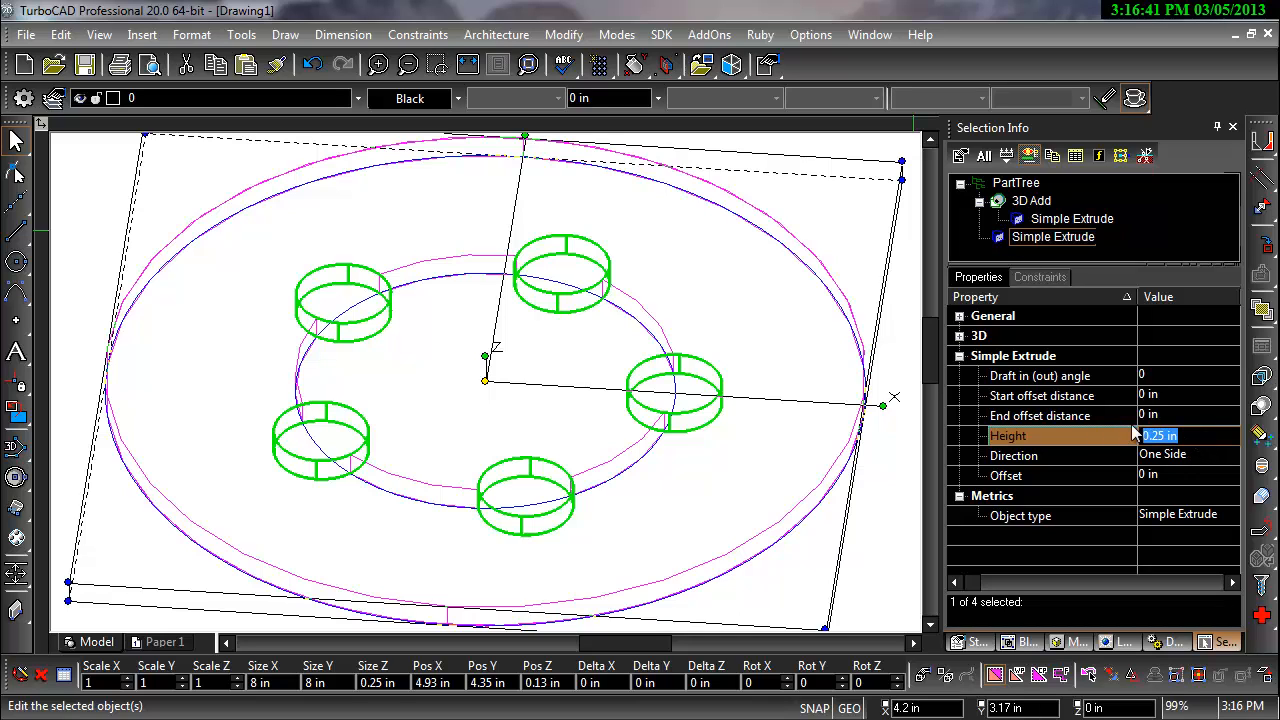
type("0.5 in")
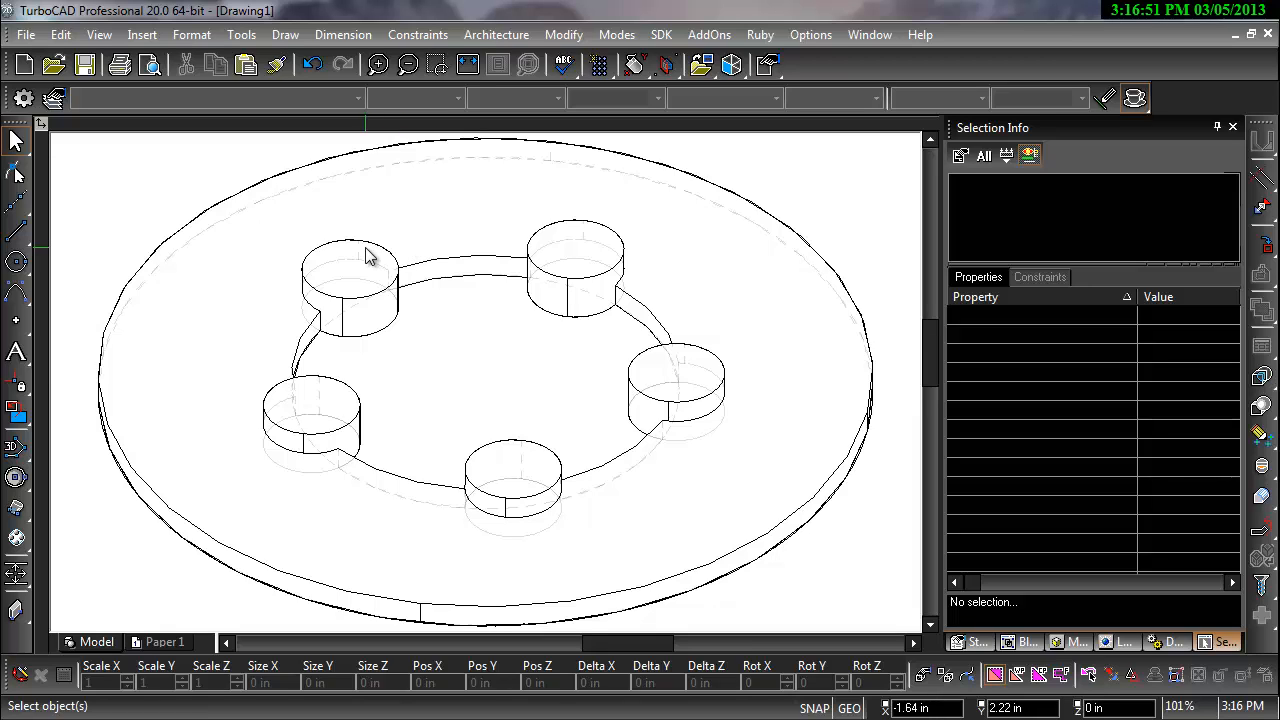
mouse_move(200, 178)
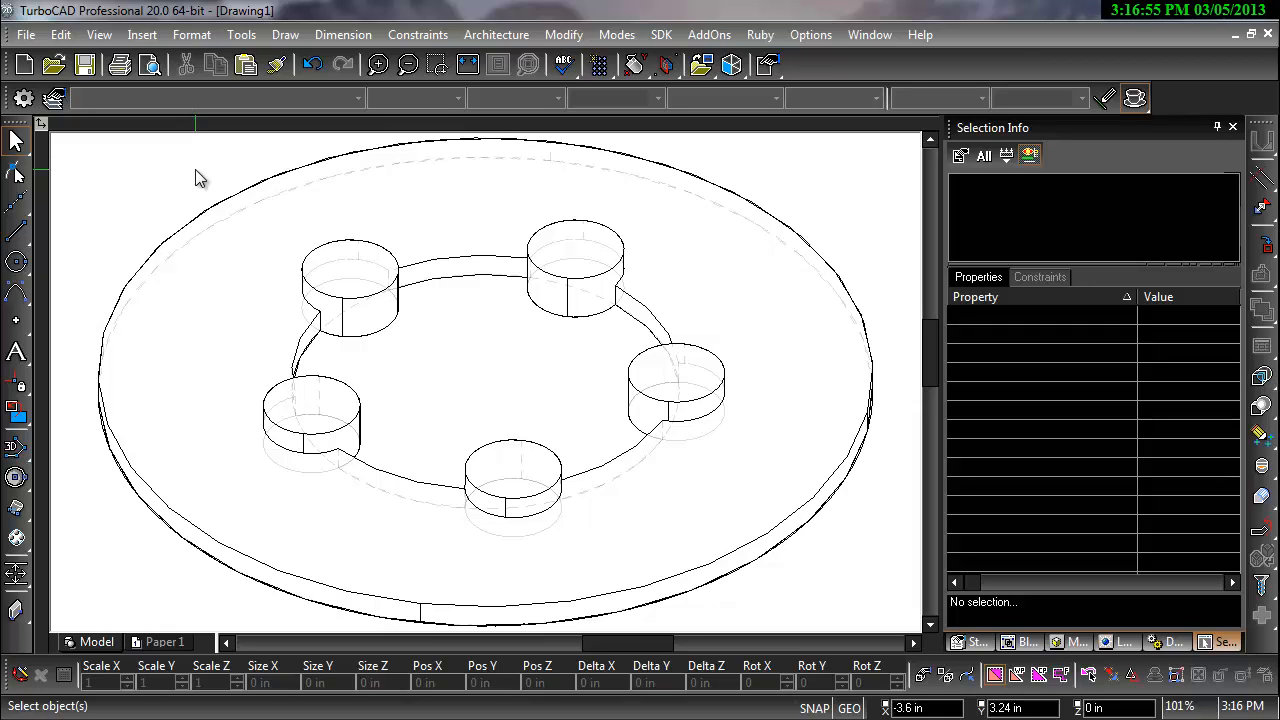
mouse_move(358, 272)
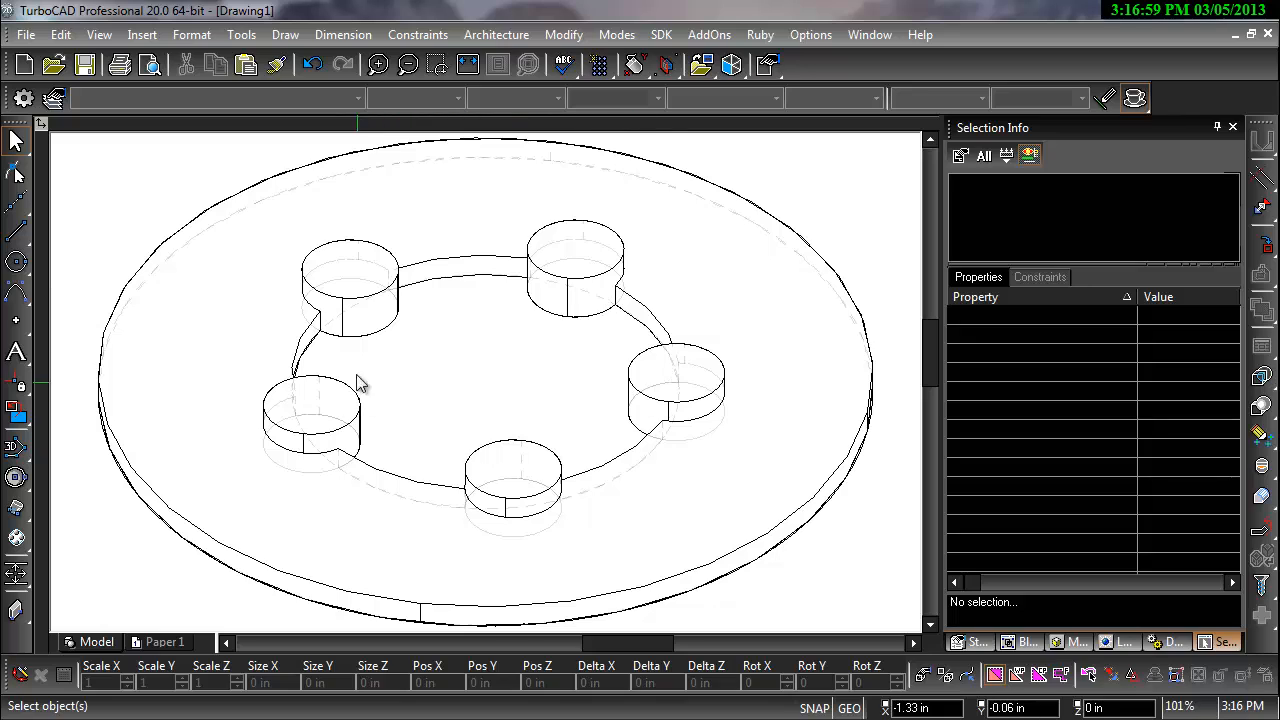
mouse_move(118, 184)
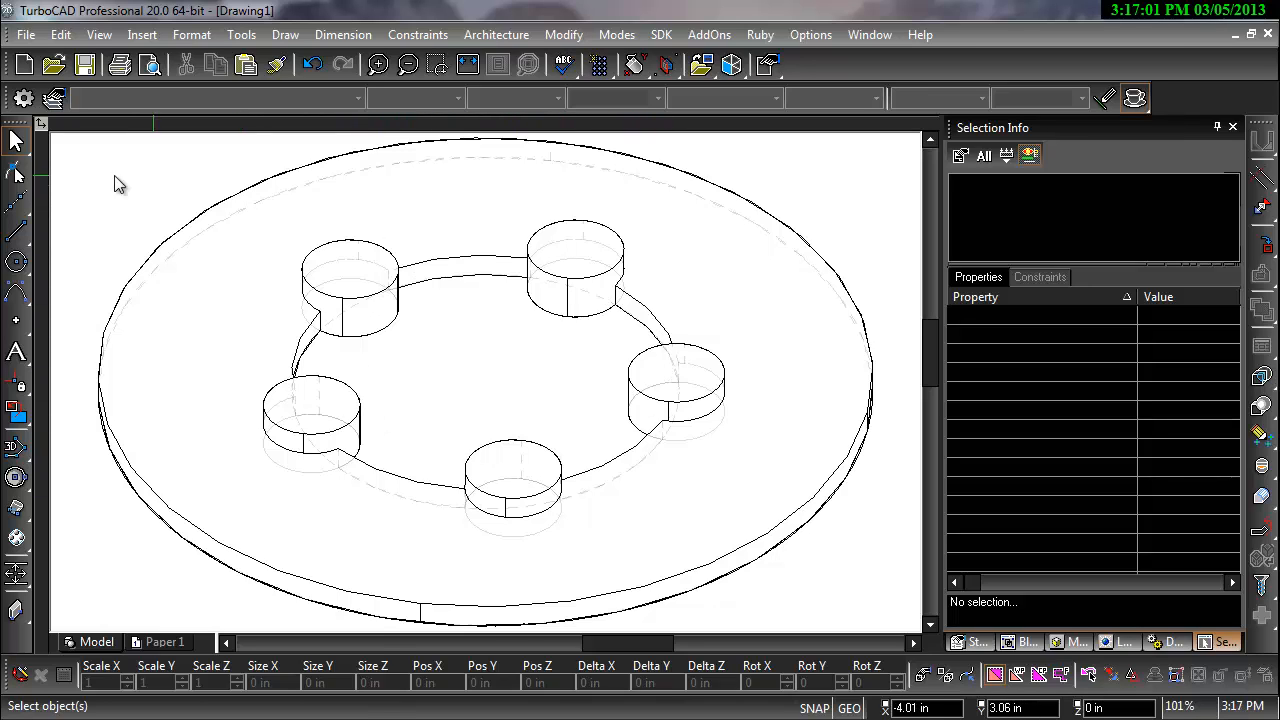
right_click(120, 184)
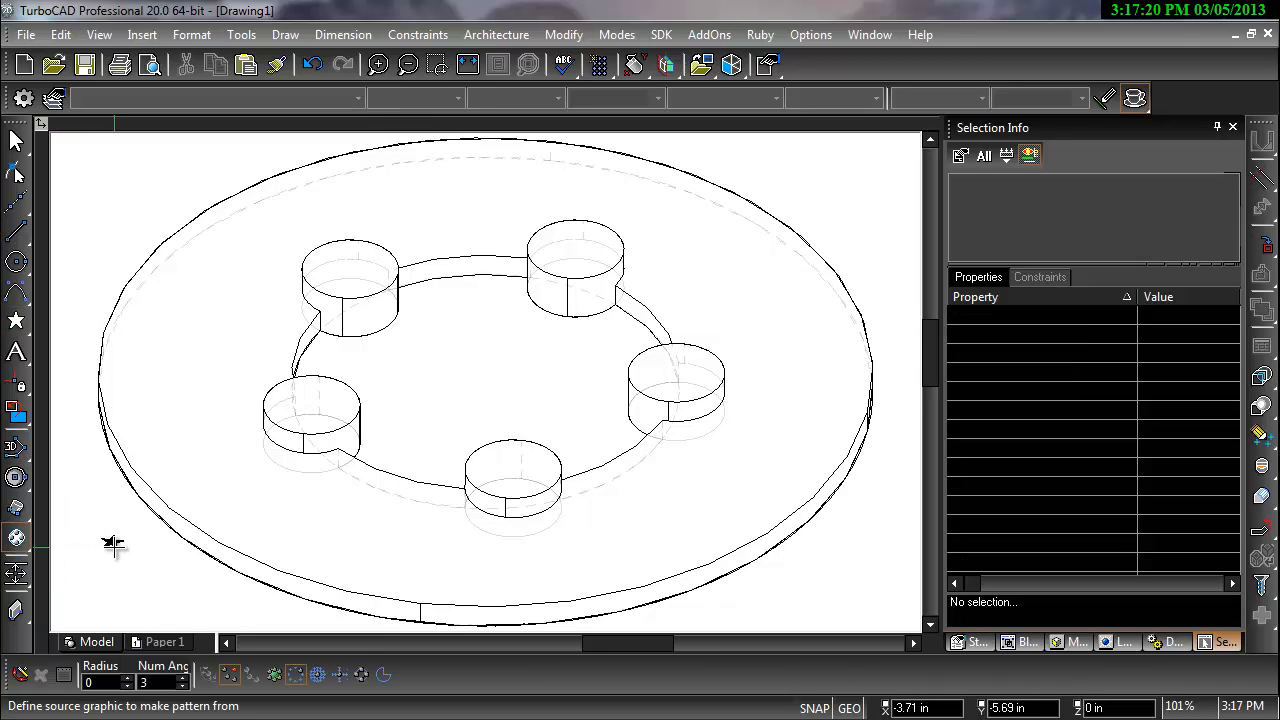
mouse_move(114, 544)
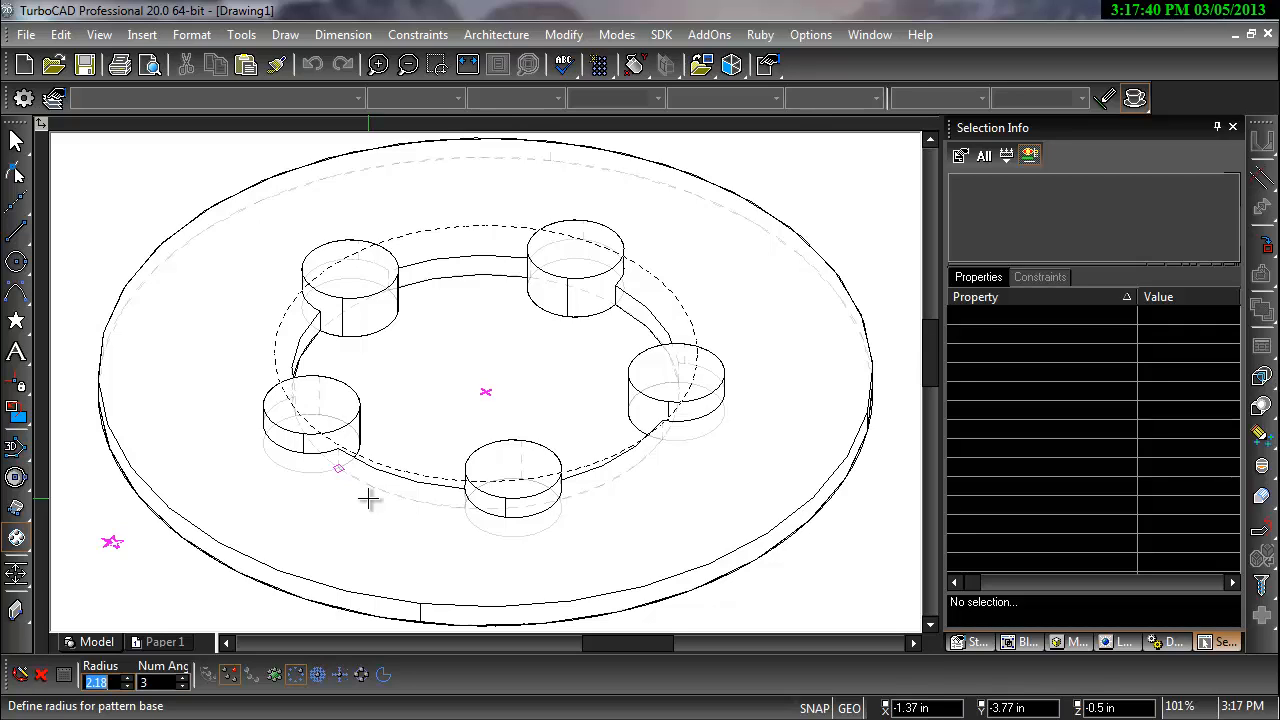
- Enter 2 for the radial star pattern's setting
type("2")
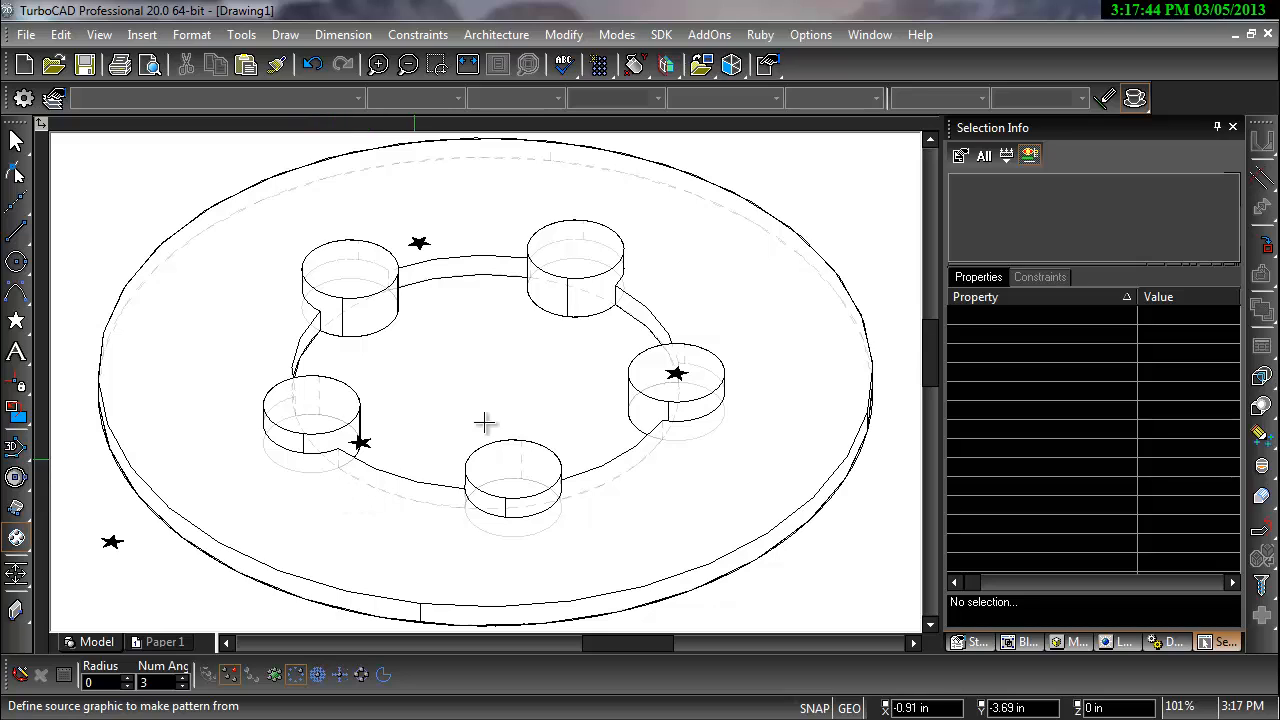
mouse_move(420, 264)
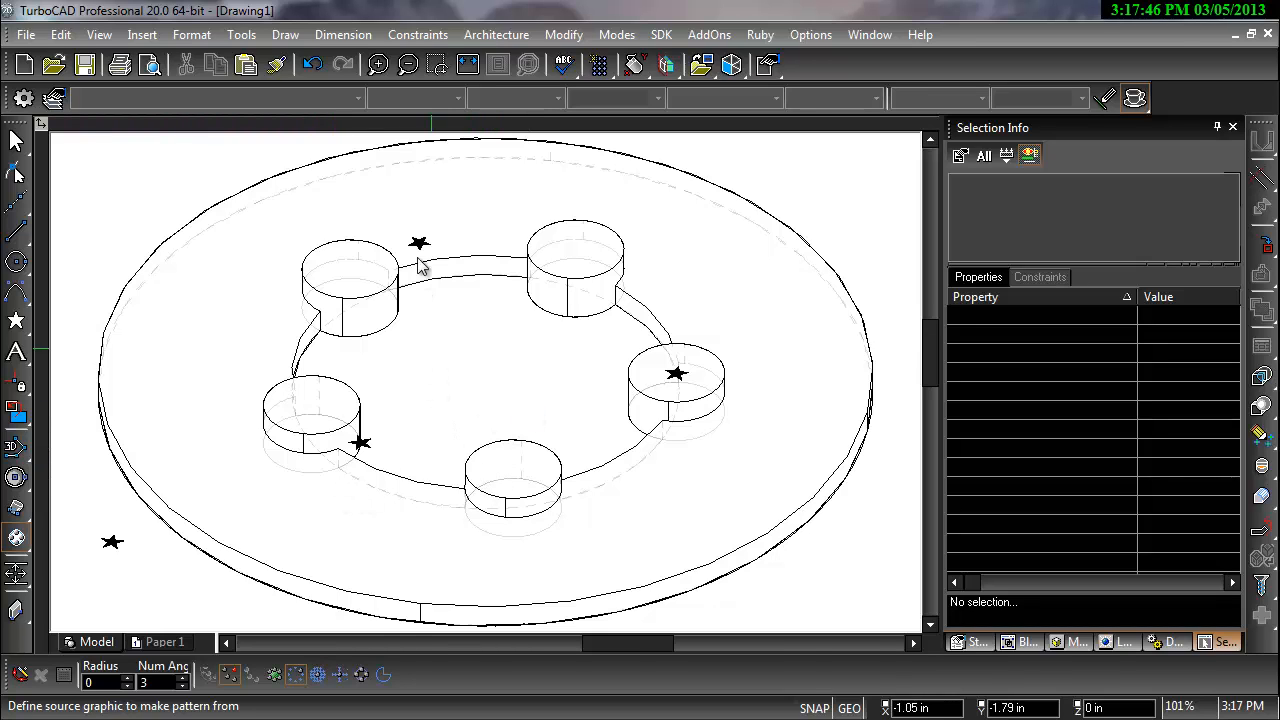
- Set the star pattern's Count of Elements to 5
left_click(420, 260)
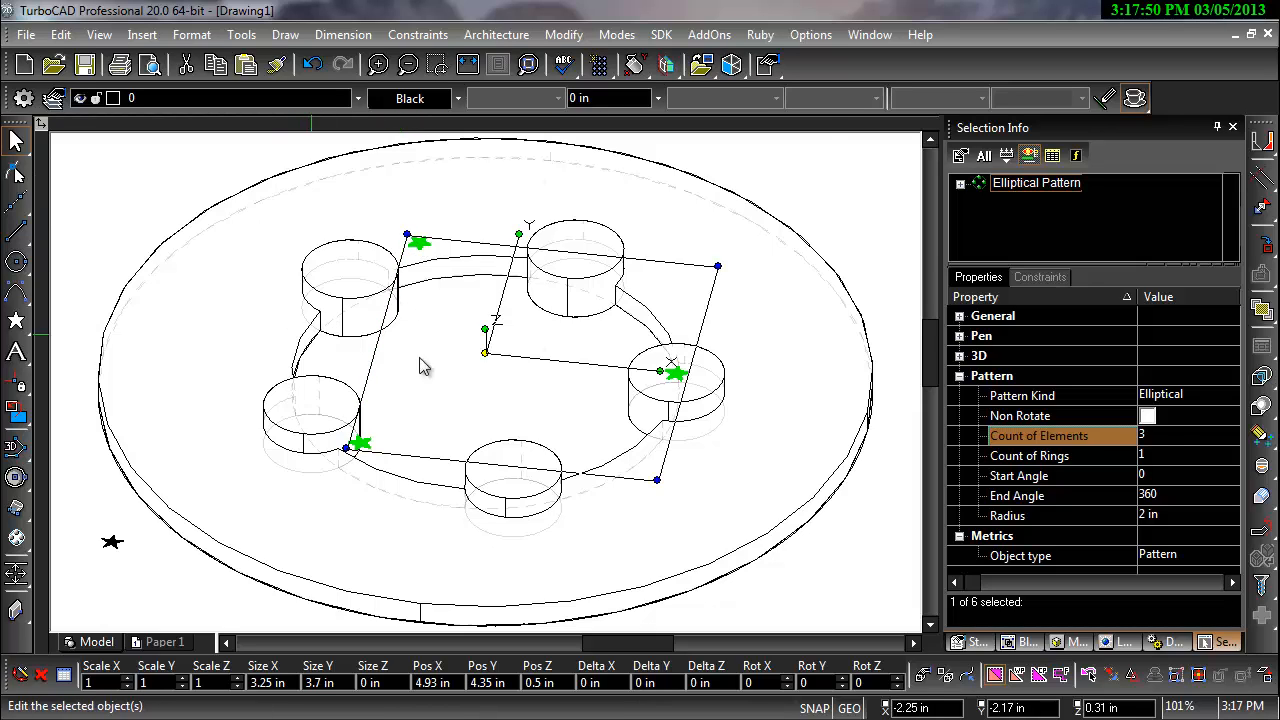
left_click(1184, 436)
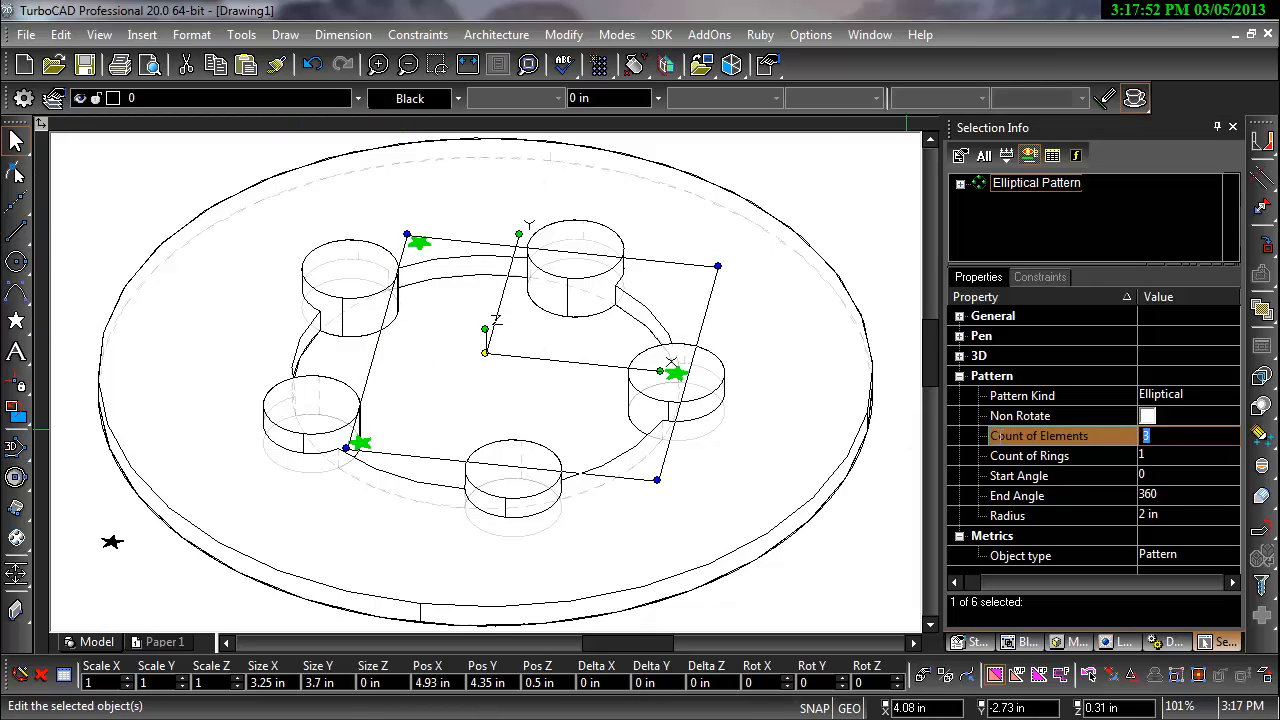
type("5")
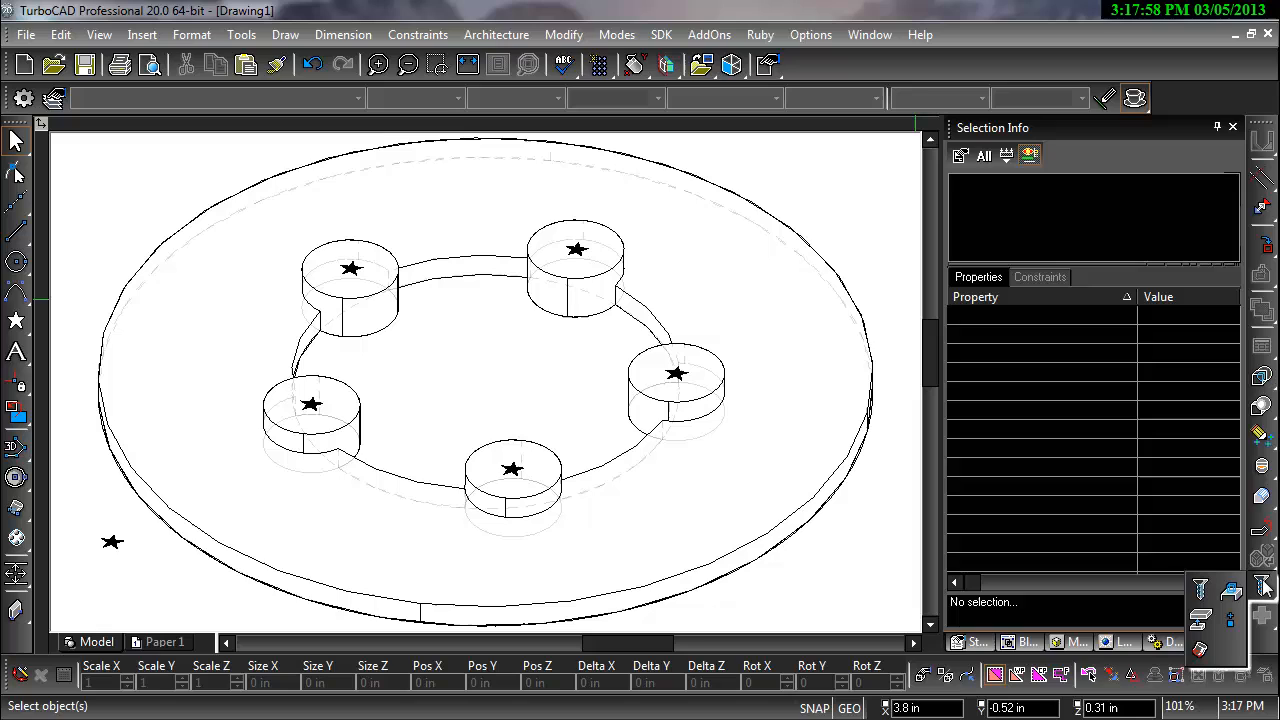
mouse_move(1232, 620)
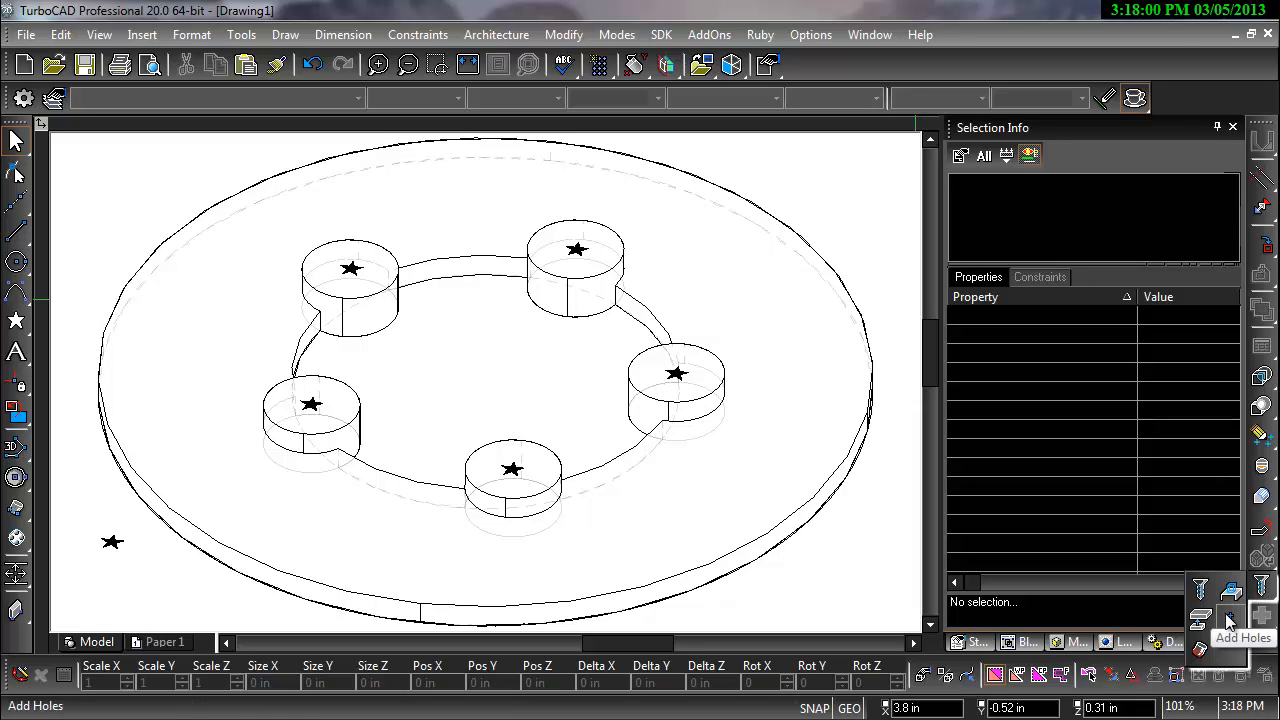
- Add holes at the pattern points with a .05 chamfer and Through reach
left_click(576, 248)
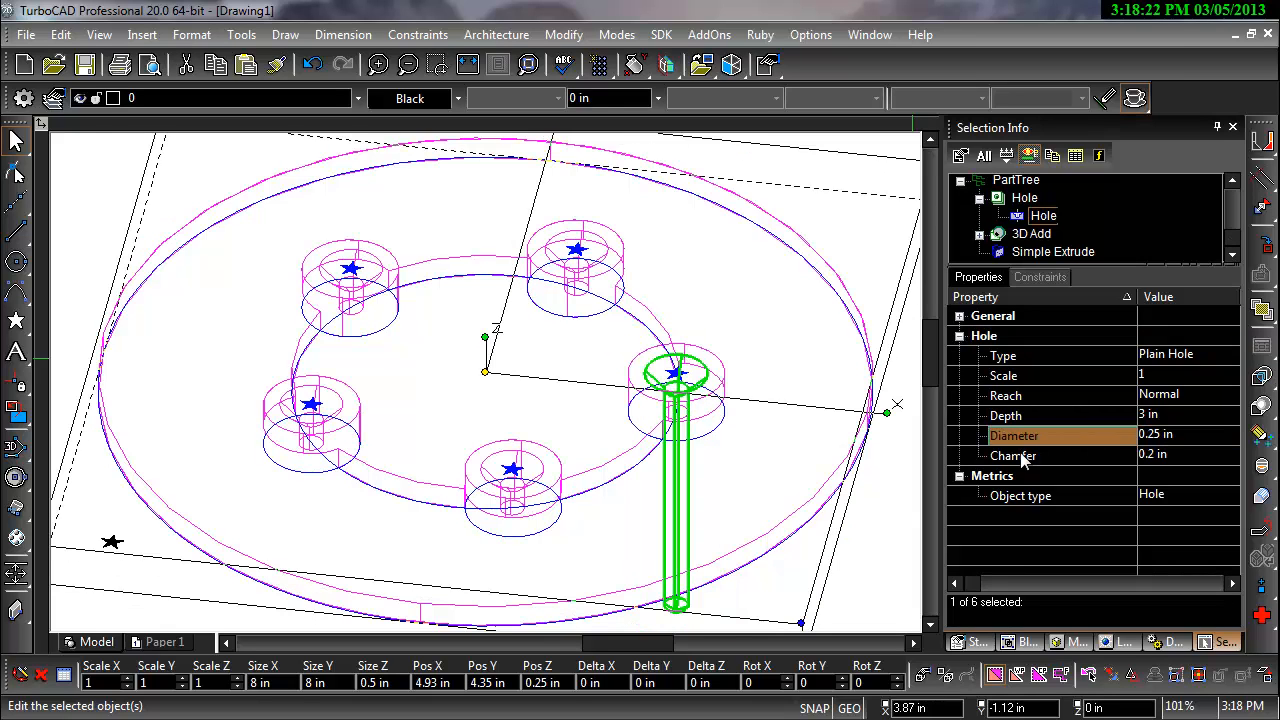
left_click(1184, 456)
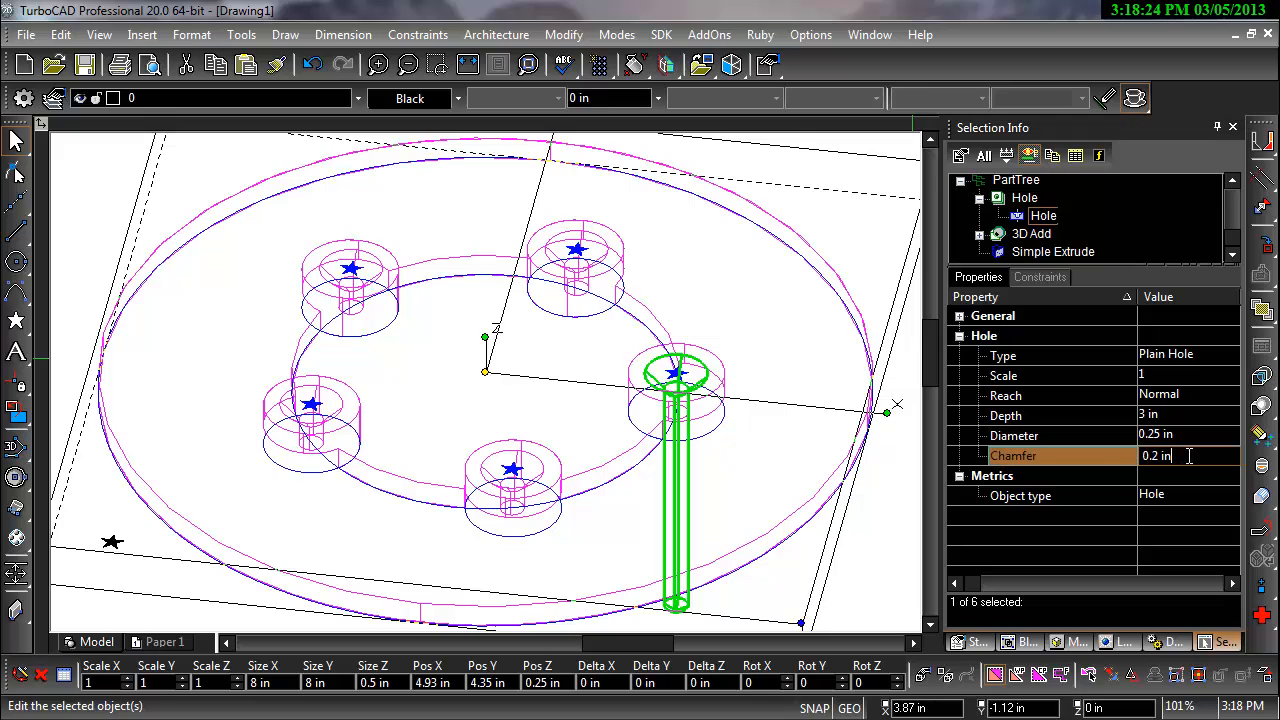
type(".05")
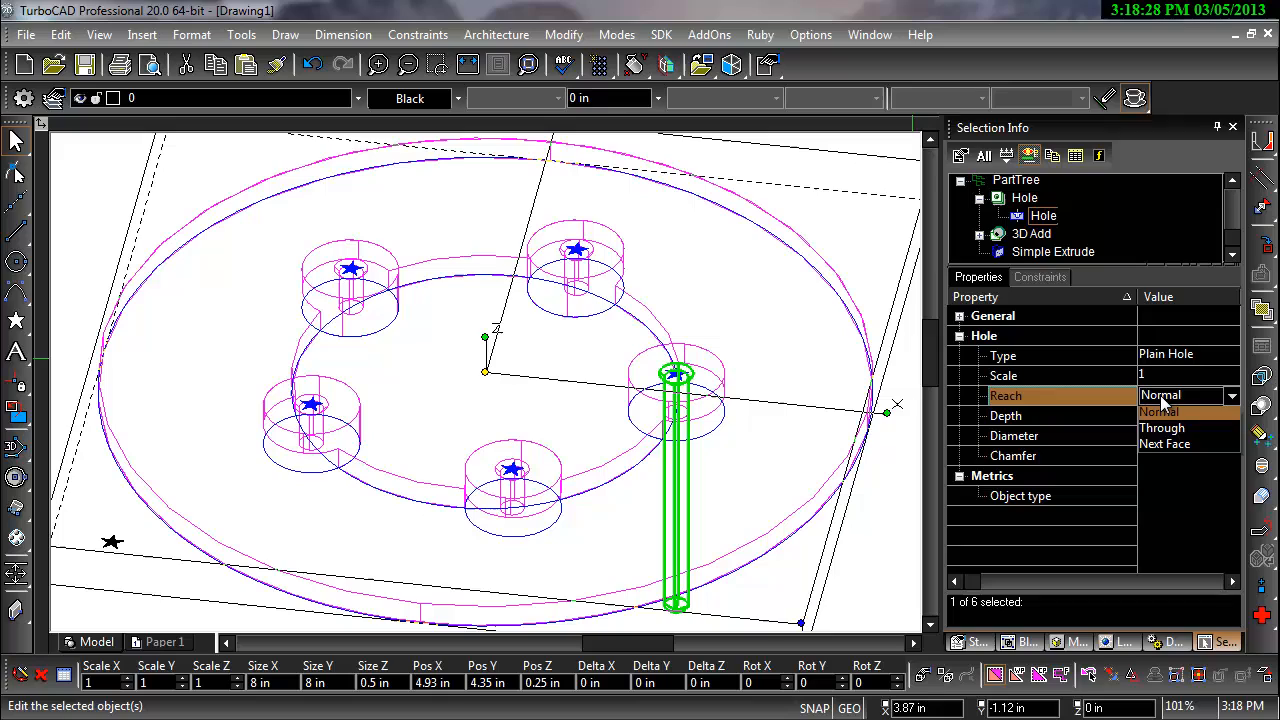
left_click(1162, 412)
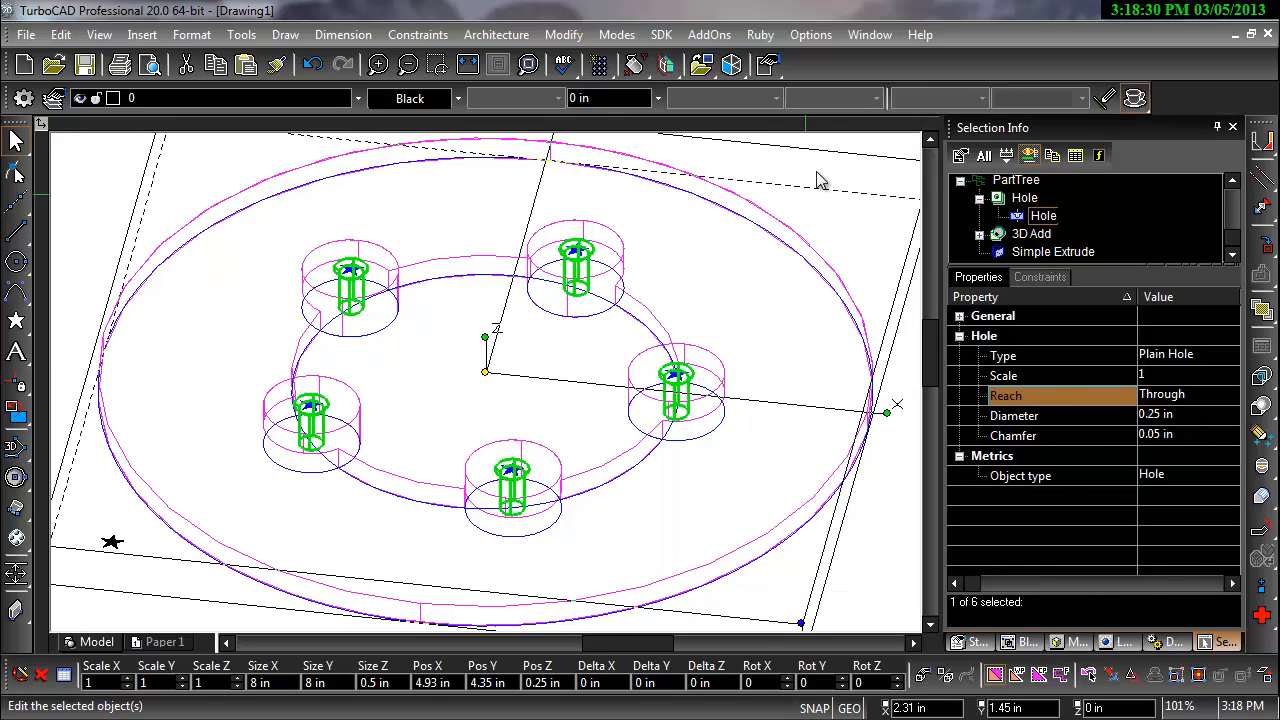
left_click(752, 290)
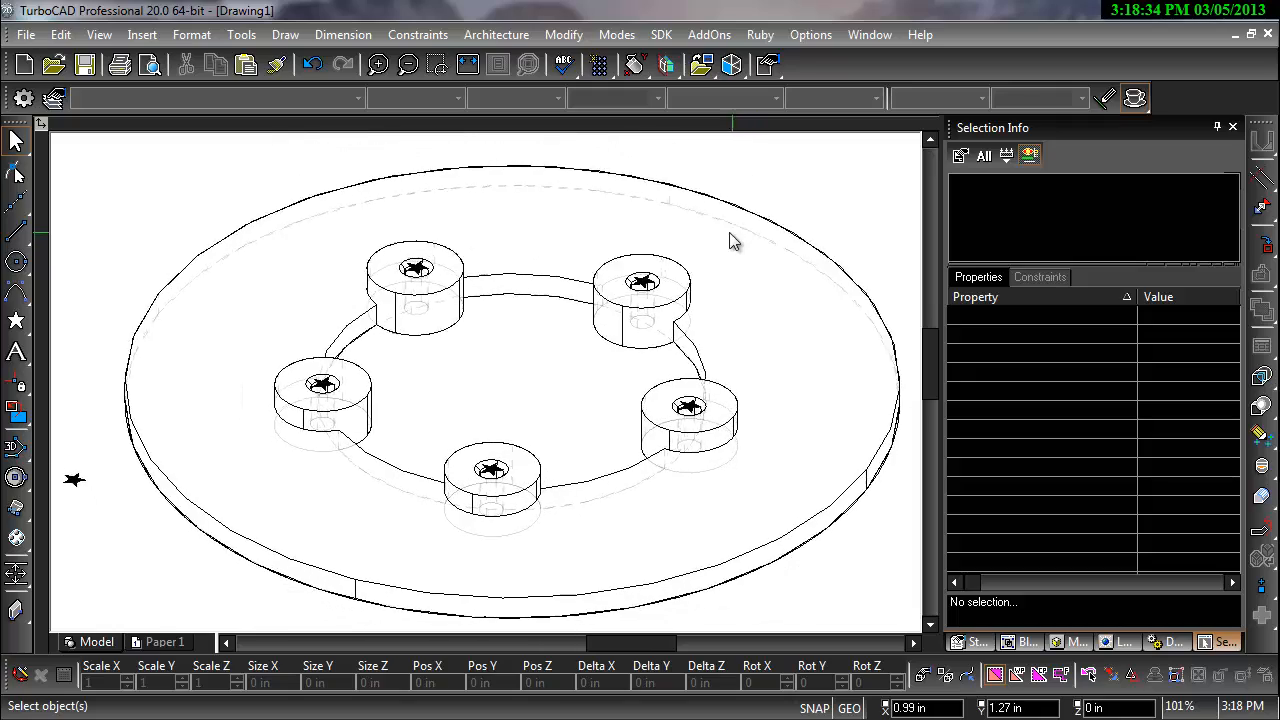
- Render the flange in shaded quality with default lights added, confirm the rendering settings and reselect the solid
right_click(736, 240)
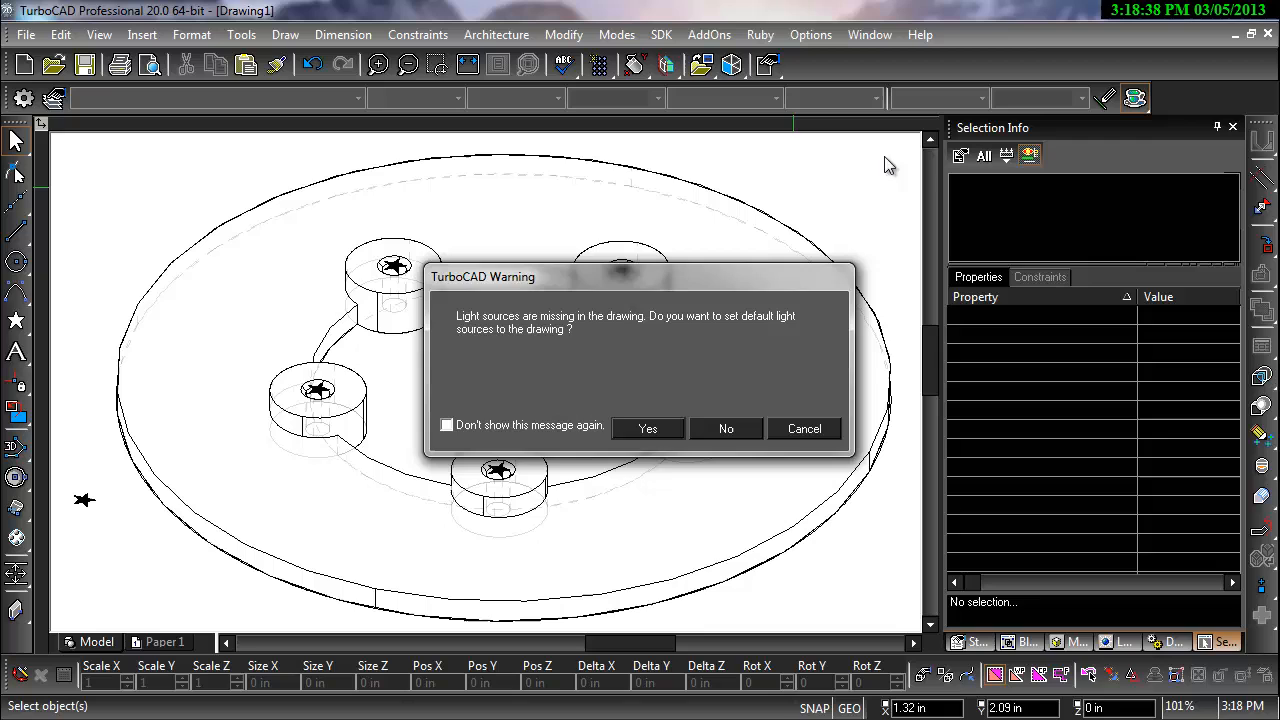
left_click(648, 428)
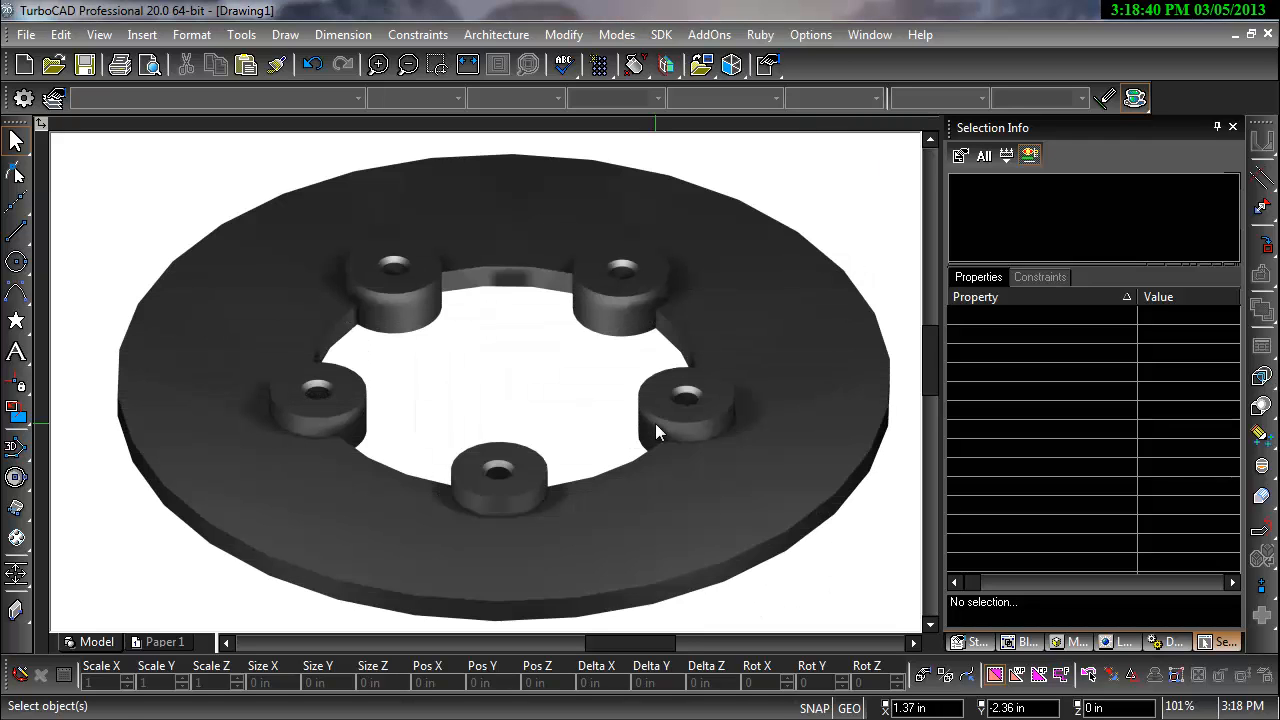
left_click(1134, 96)
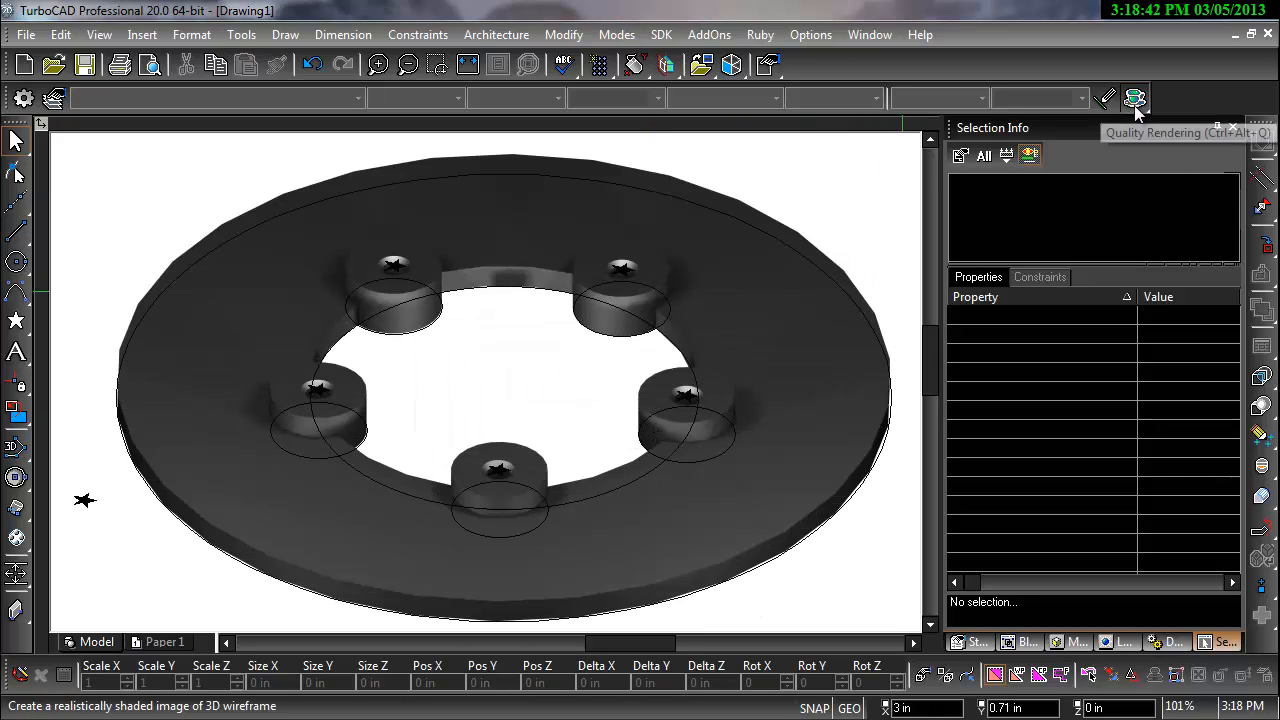
left_click(1134, 96)
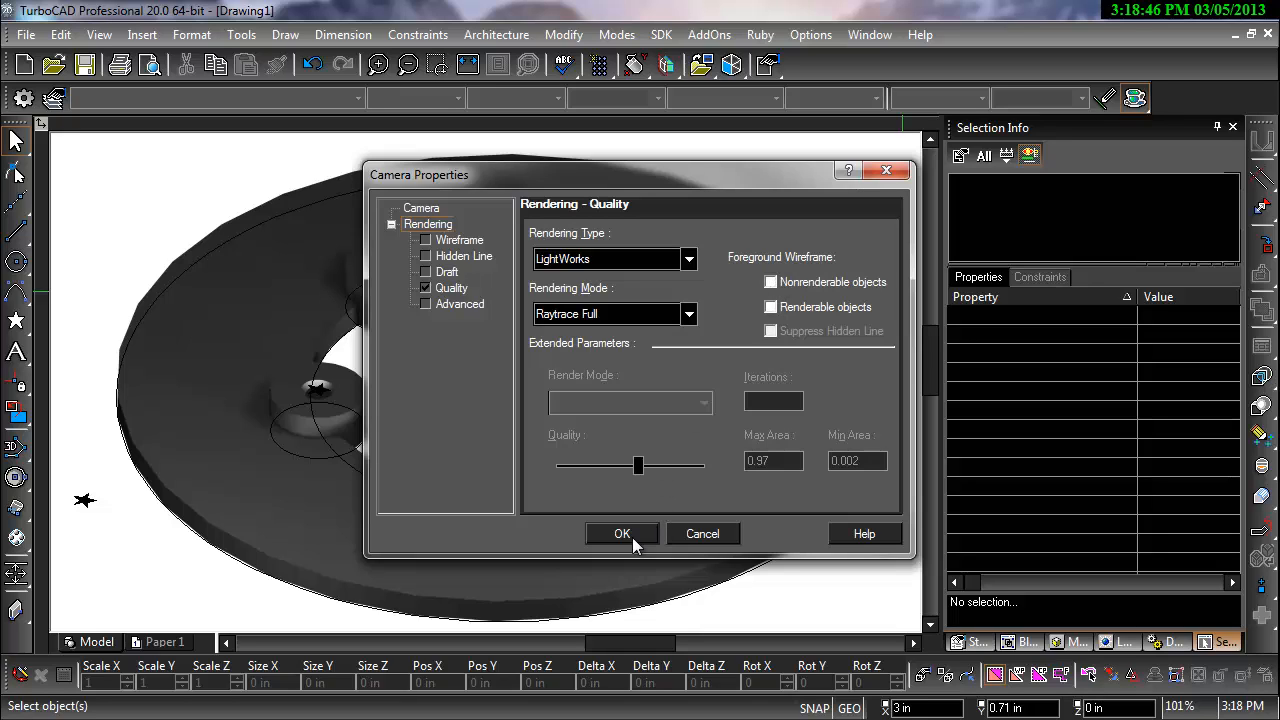
left_click(620, 532)
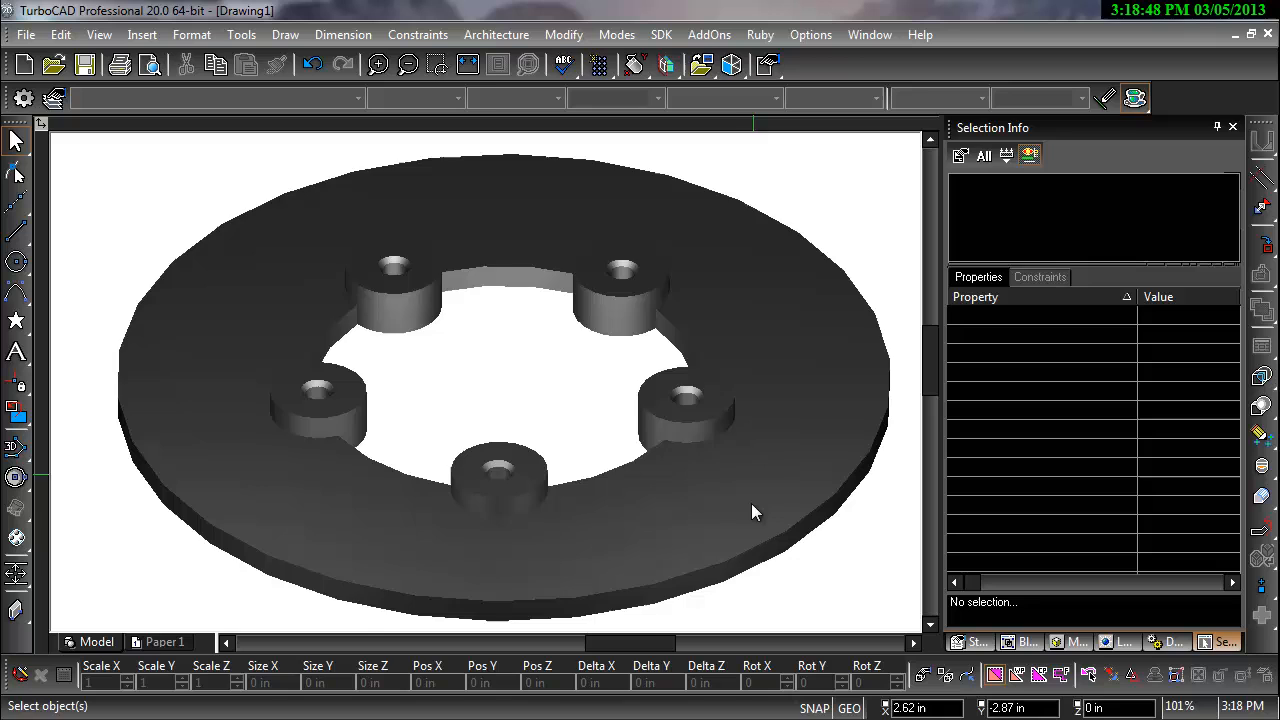
left_click_drag(756, 512, 644, 540)
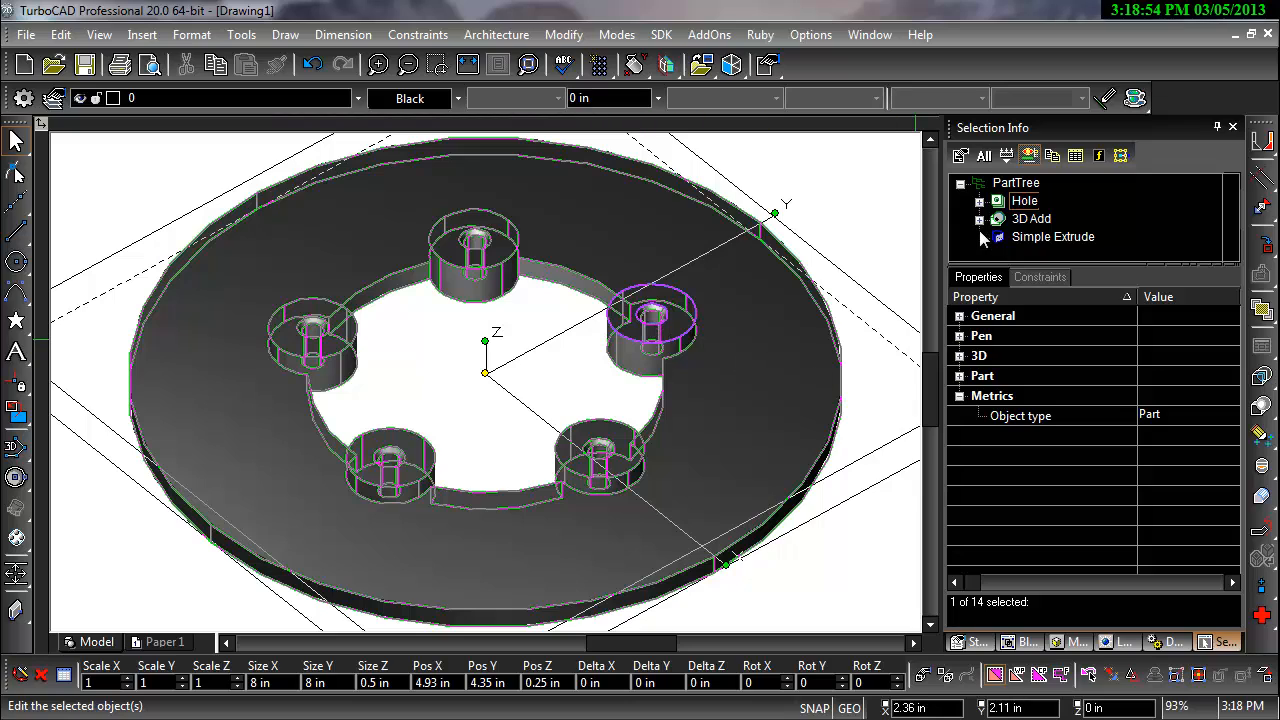
mouse_move(984, 228)
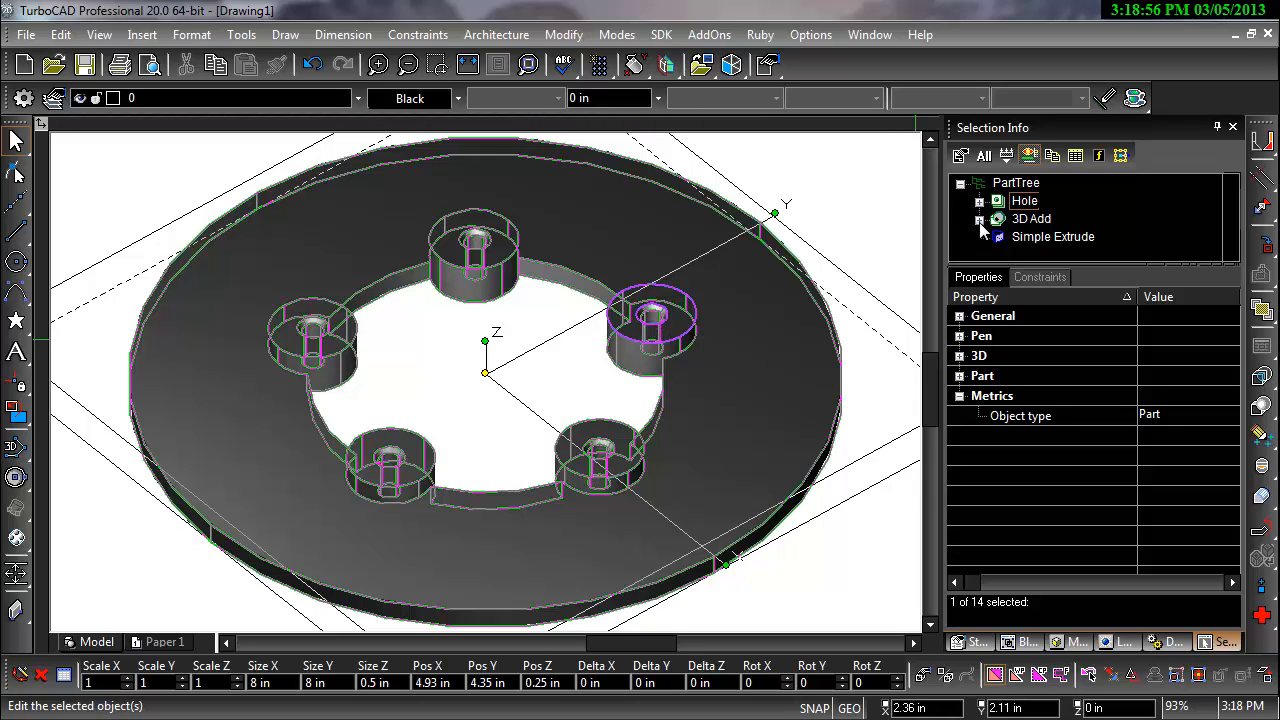
- Expand the 3D Add entry in the part history before returning to wireframe display
left_click(980, 200)
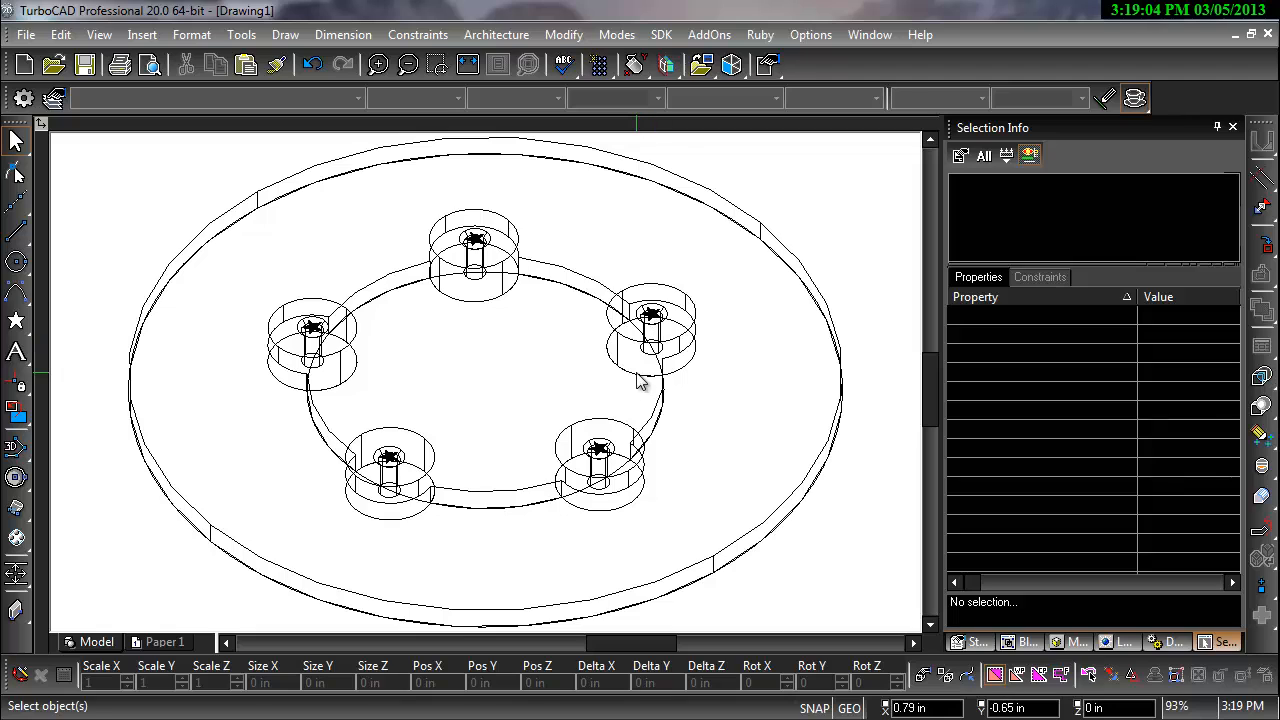
- Set the radial pattern's Count of Elements to 8 and release the selection
left_click(650, 330)
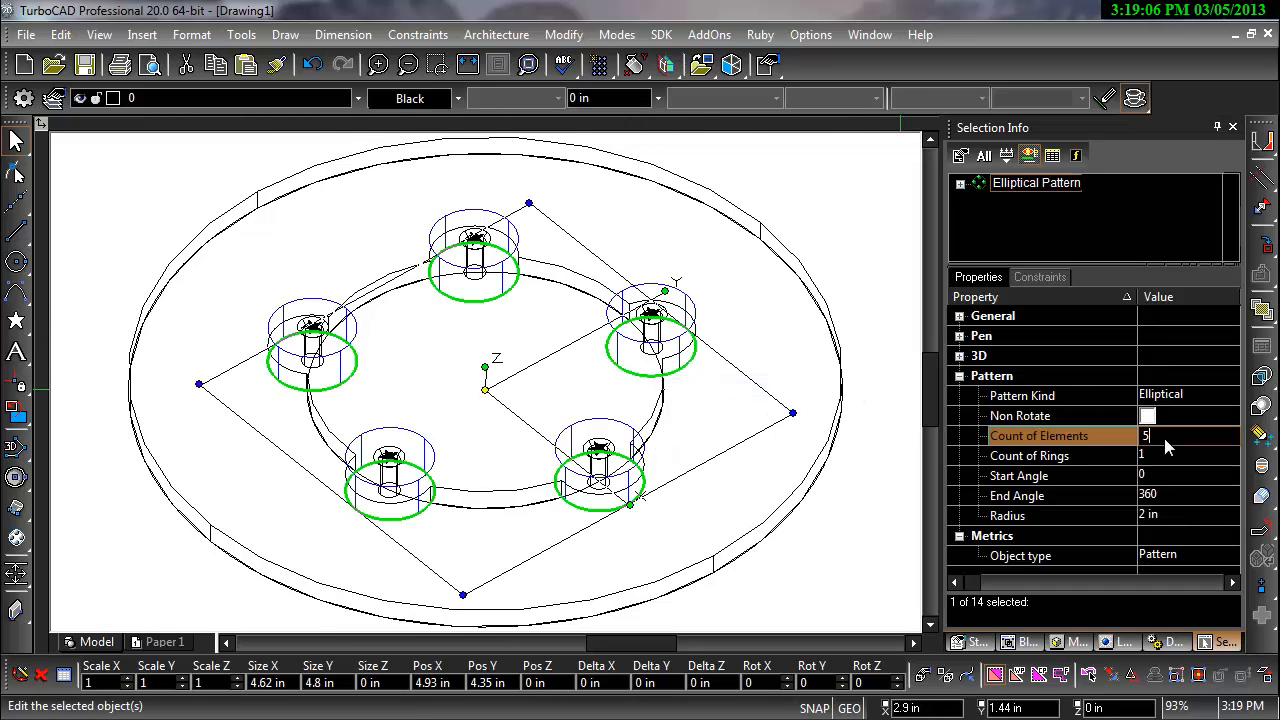
type("8")
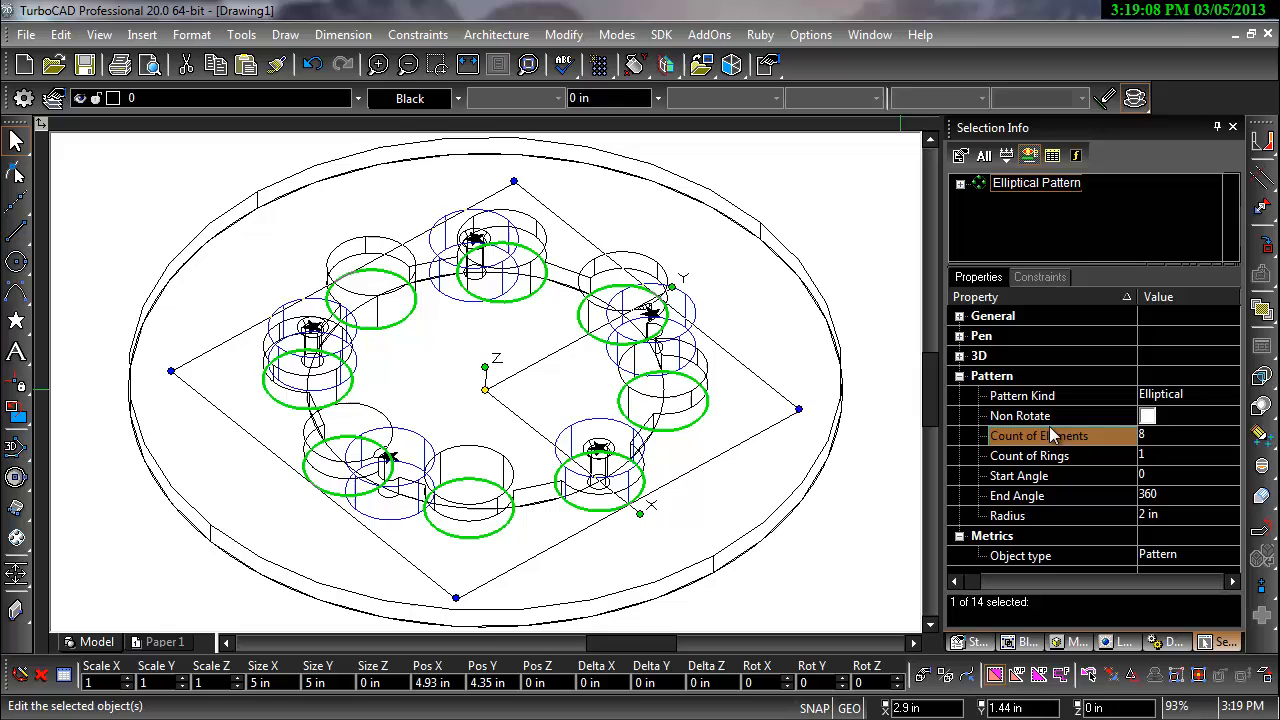
right_click(316, 344)
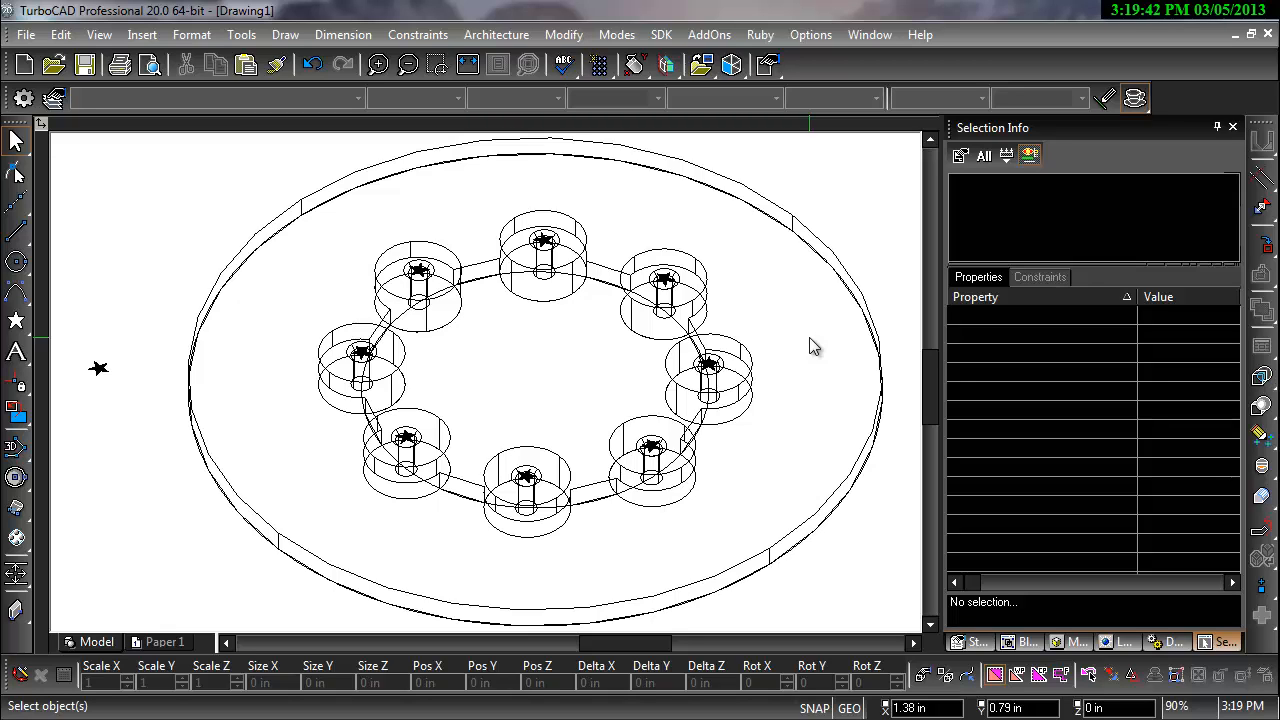
mouse_move(648, 390)
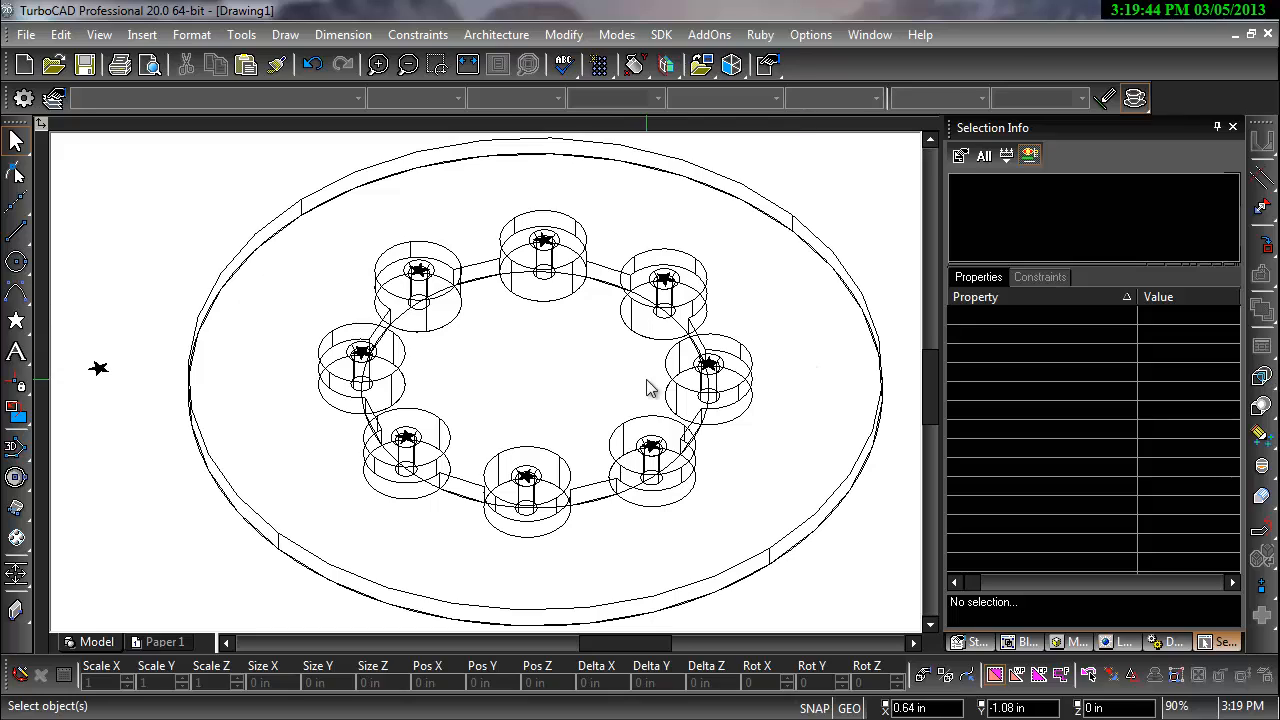